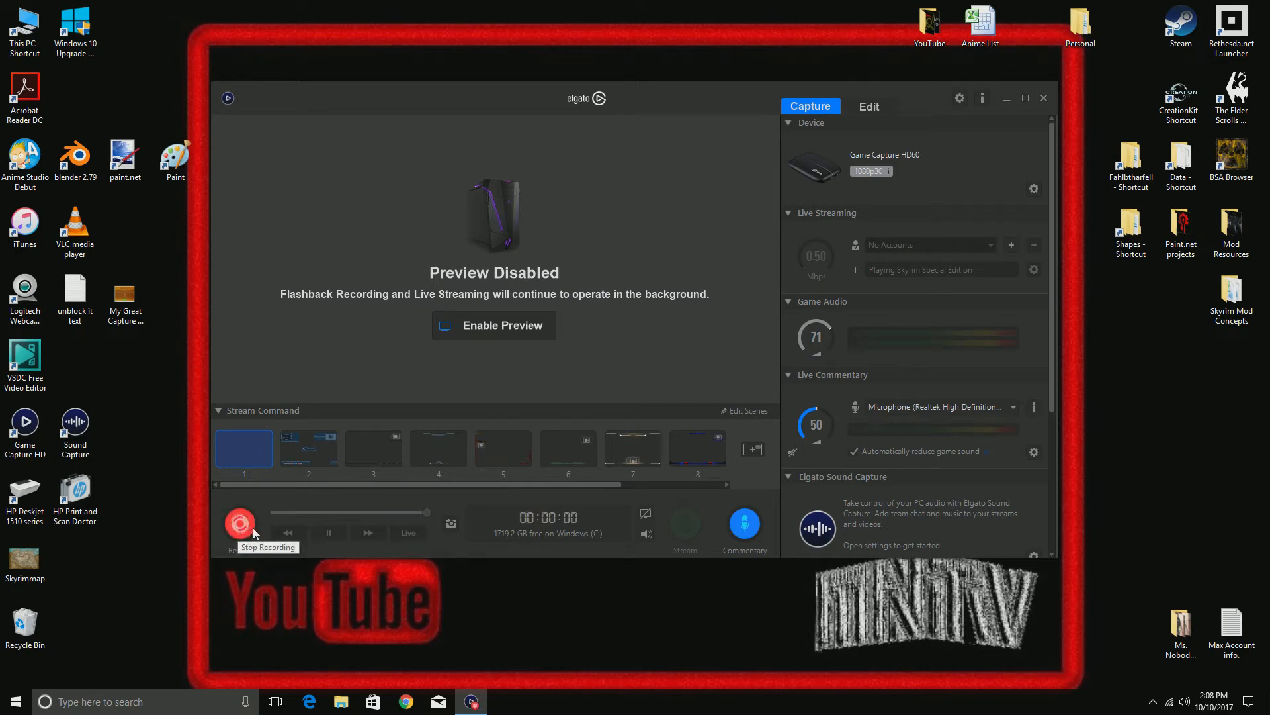
- Dismiss the Game Capture HD window and select the CreationKit desktop shortcut
{"action": "left_click", "coordinate": [238, 522]}
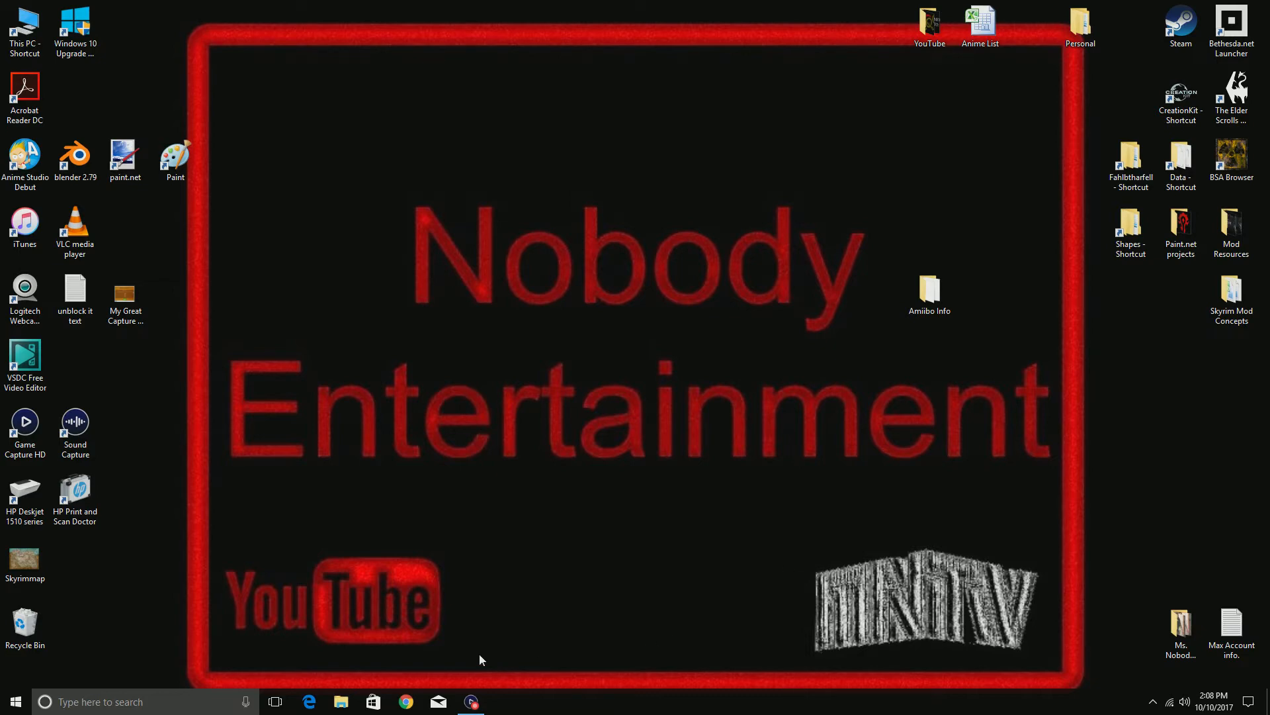
{"action": "mouse_move", "coordinate": [444, 480]}
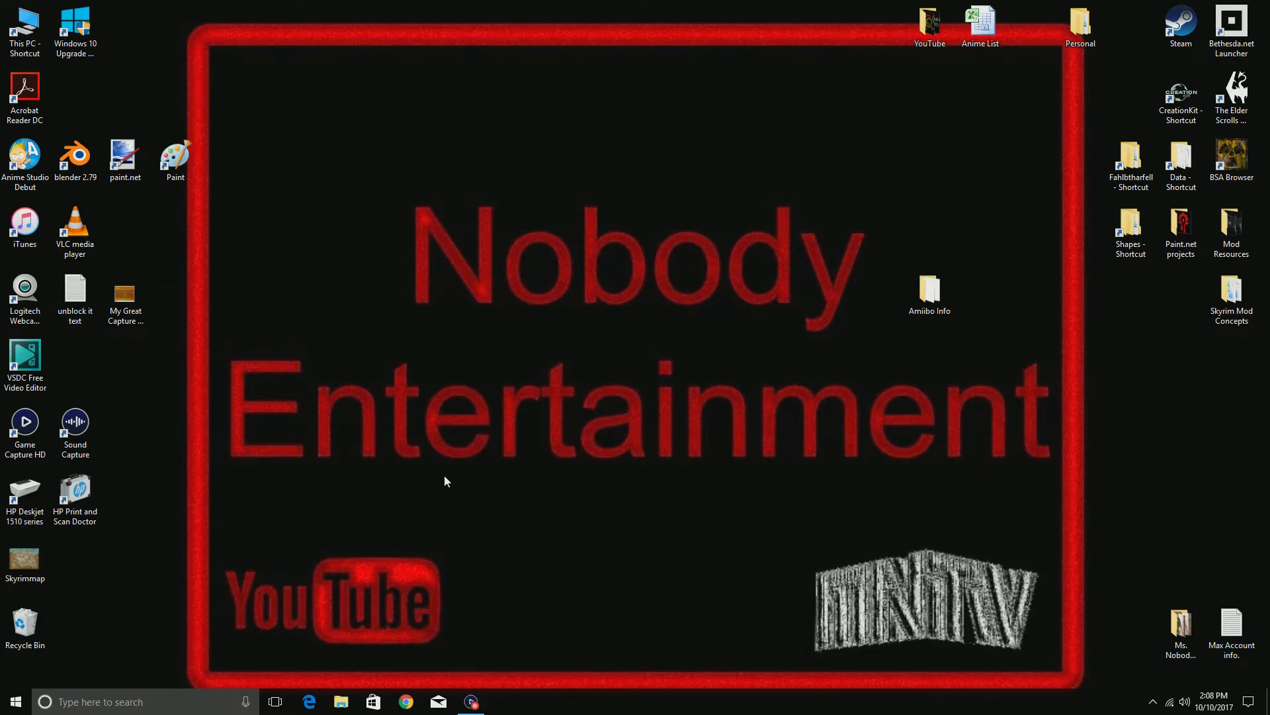
{"action": "mouse_move", "coordinate": [1068, 153]}
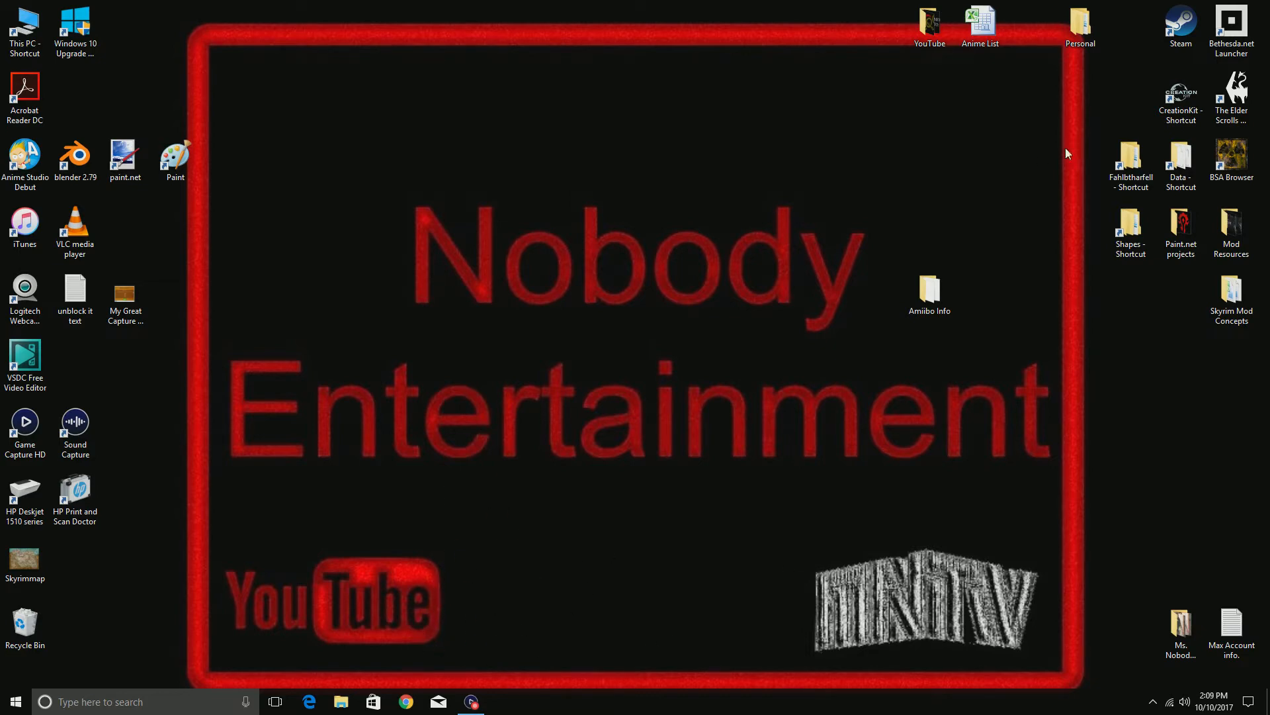
{"action": "mouse_move", "coordinate": [429, 448]}
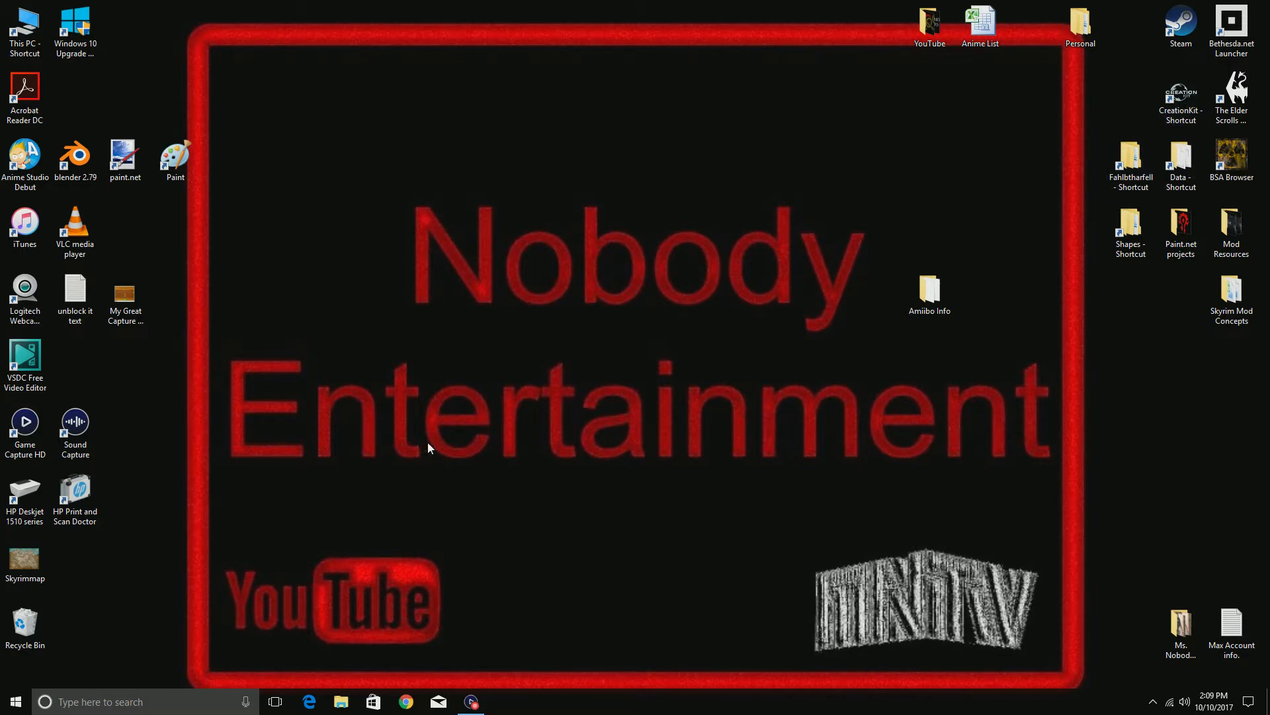
{"action": "left_click", "coordinate": [1180, 97]}
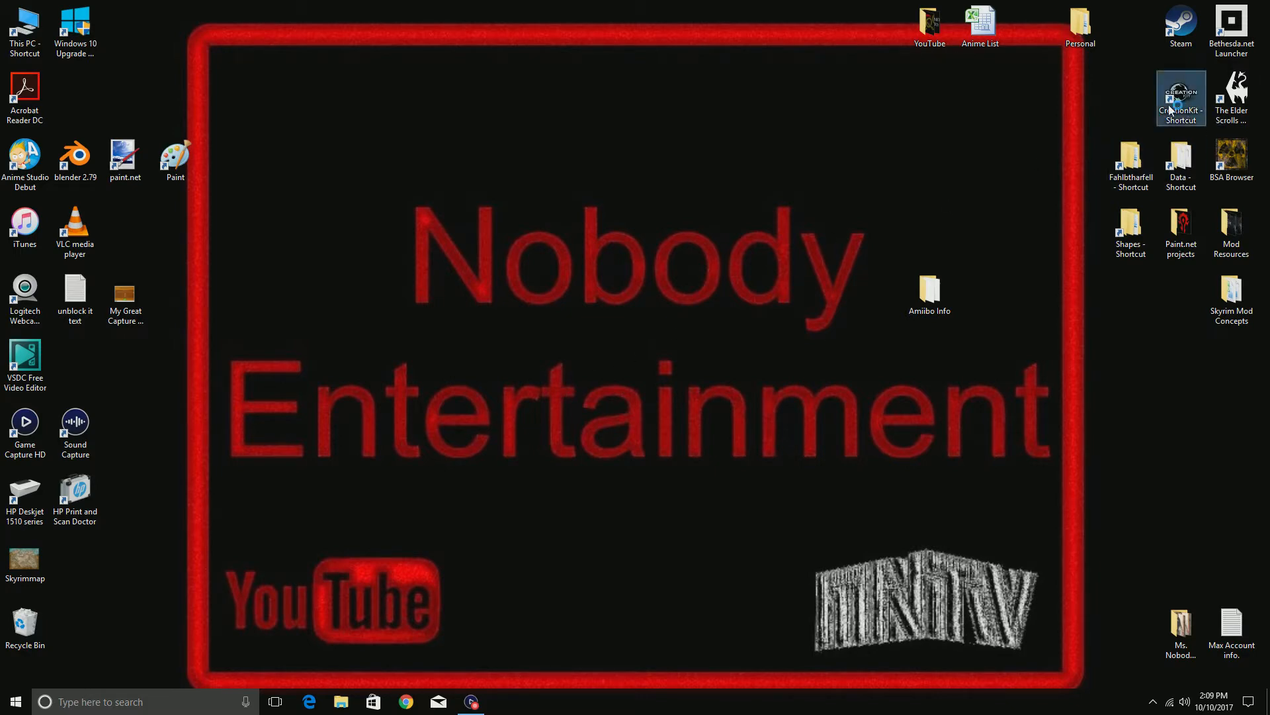
- Launch the Creation Kit from its desktop shortcut
{"action": "double_click", "coordinate": [1179, 98]}
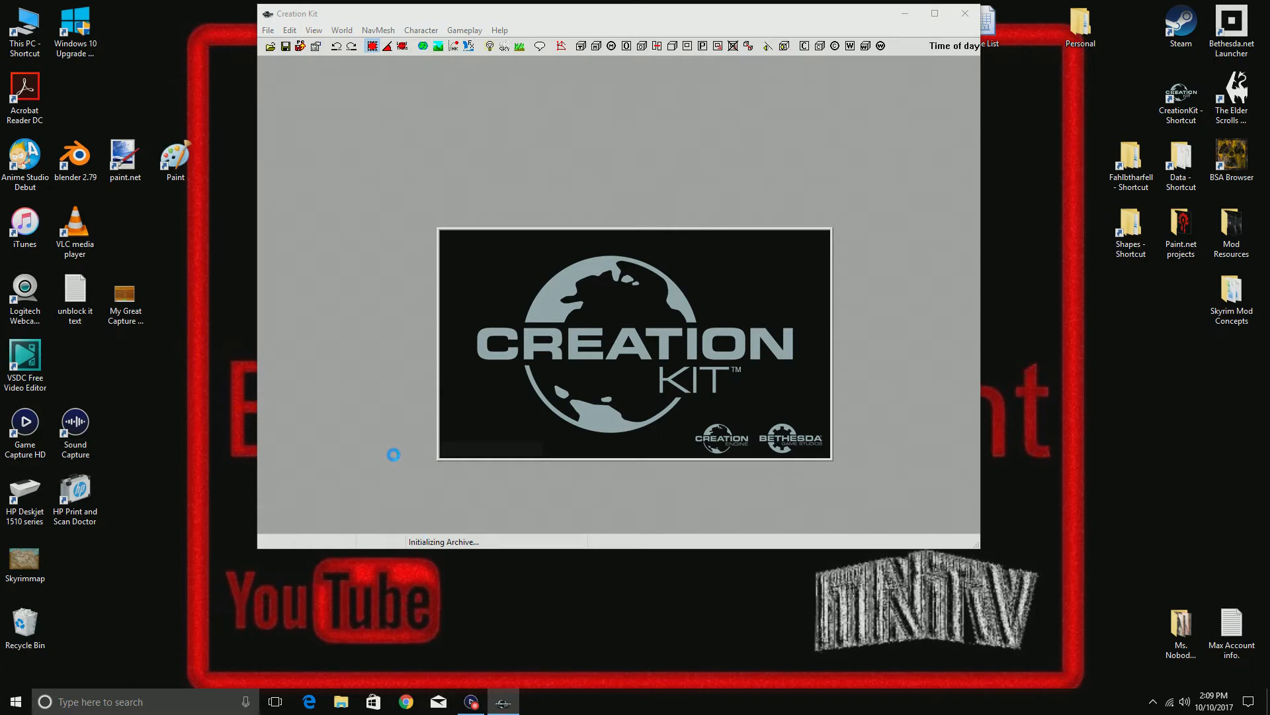
{"action": "mouse_move", "coordinate": [705, 348]}
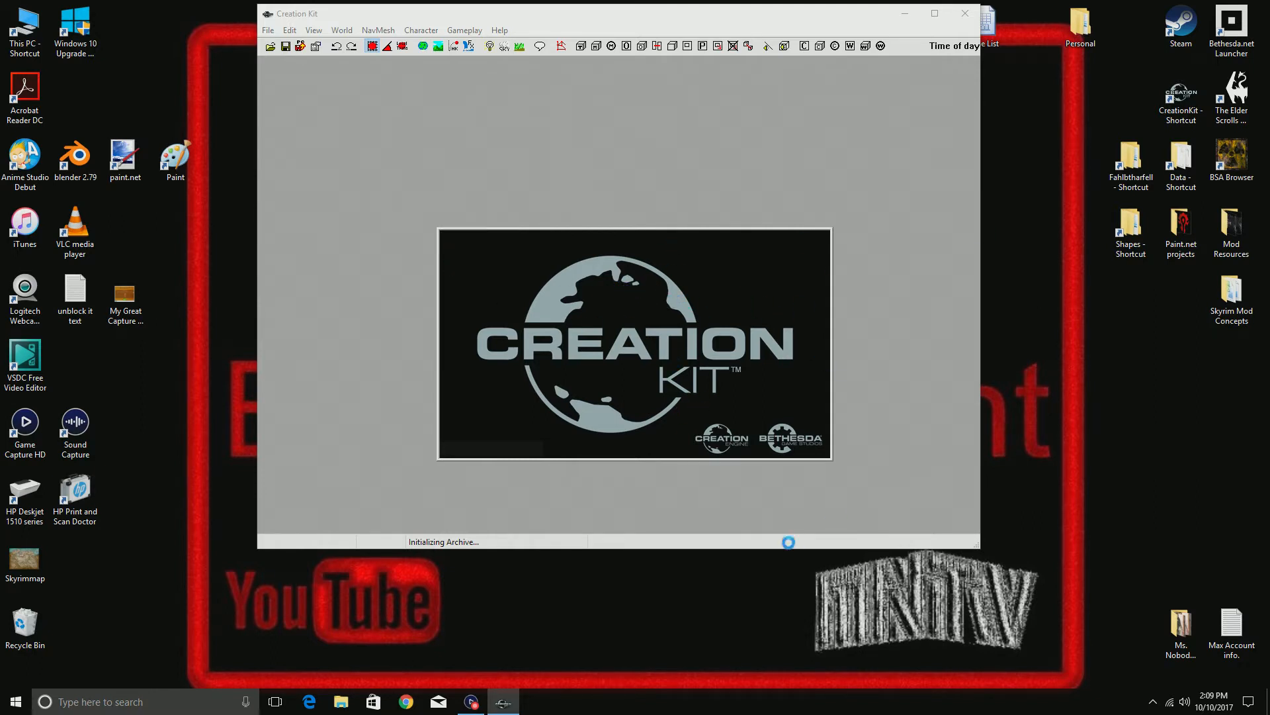
{"action": "mouse_move", "coordinate": [557, 611]}
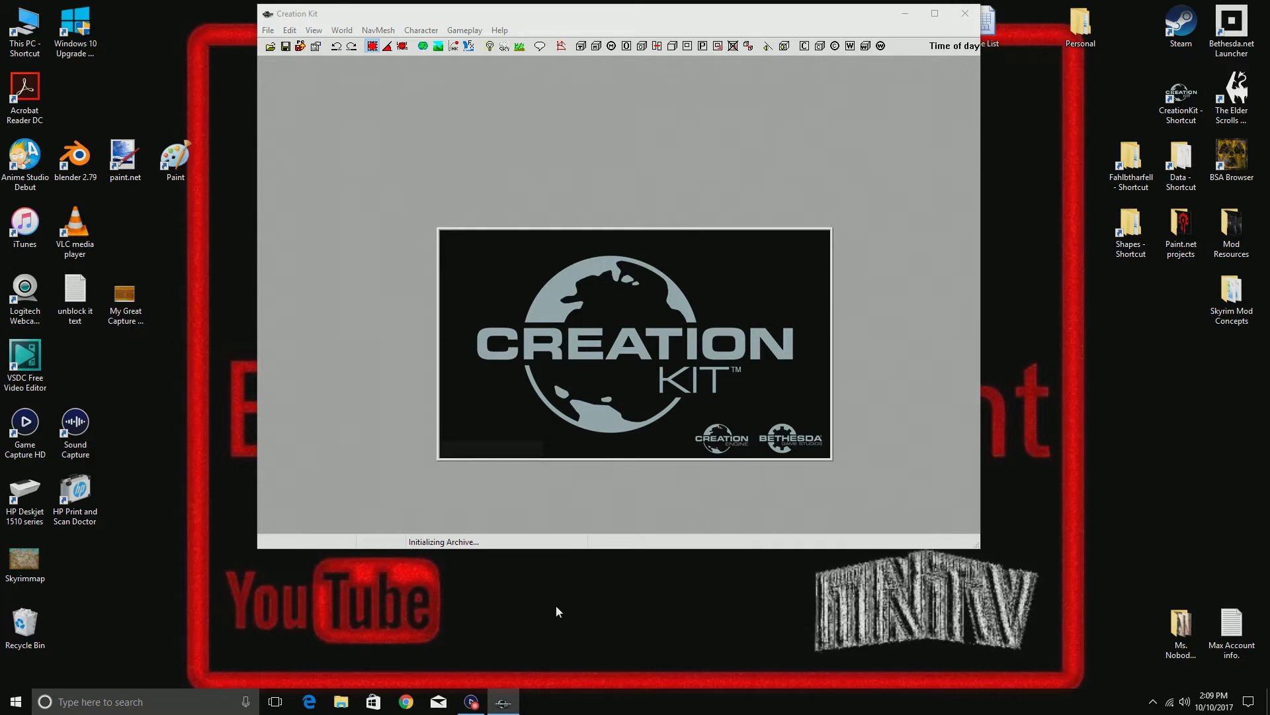
{"action": "mouse_move", "coordinate": [288, 6]}
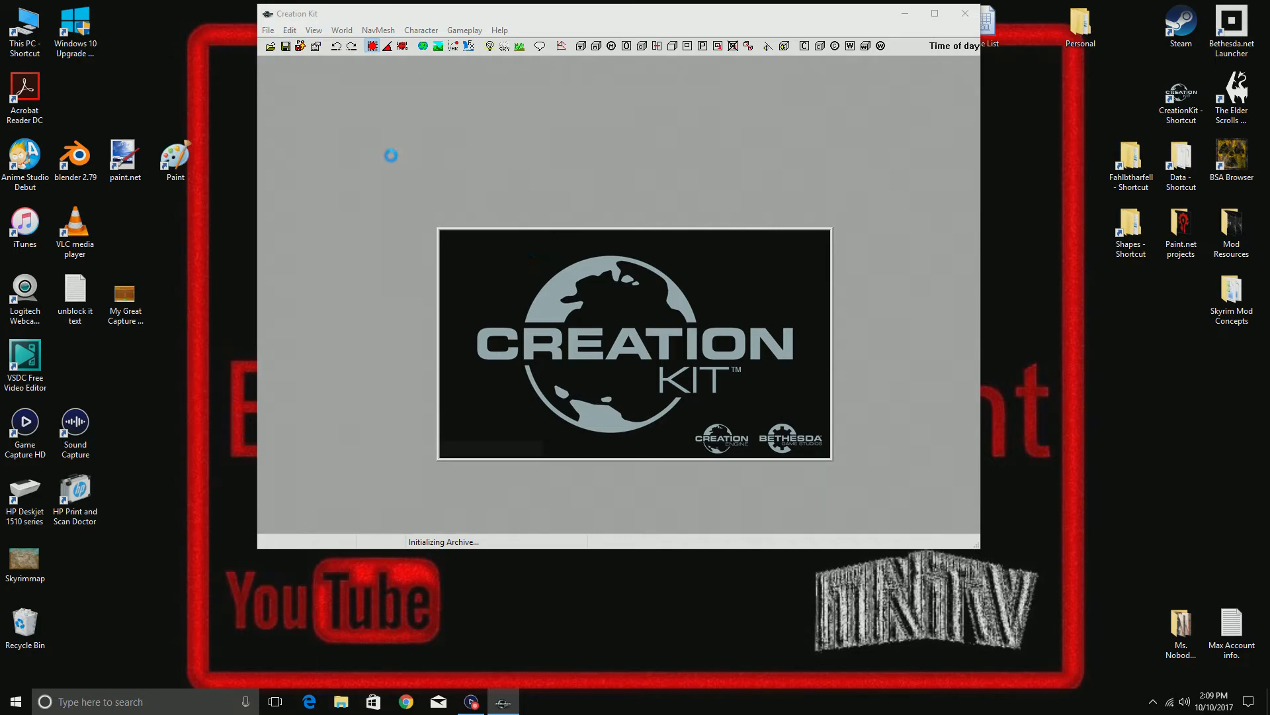
{"action": "mouse_move", "coordinate": [404, 311]}
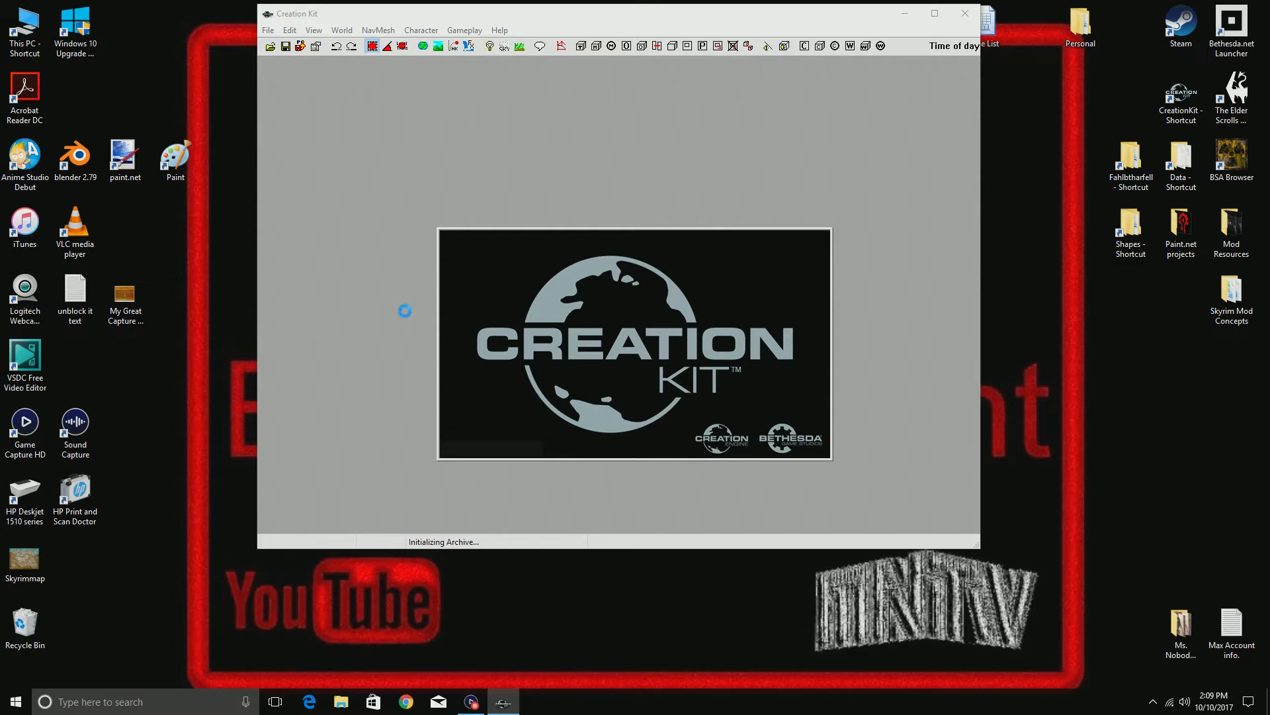
{"action": "mouse_move", "coordinate": [520, 665]}
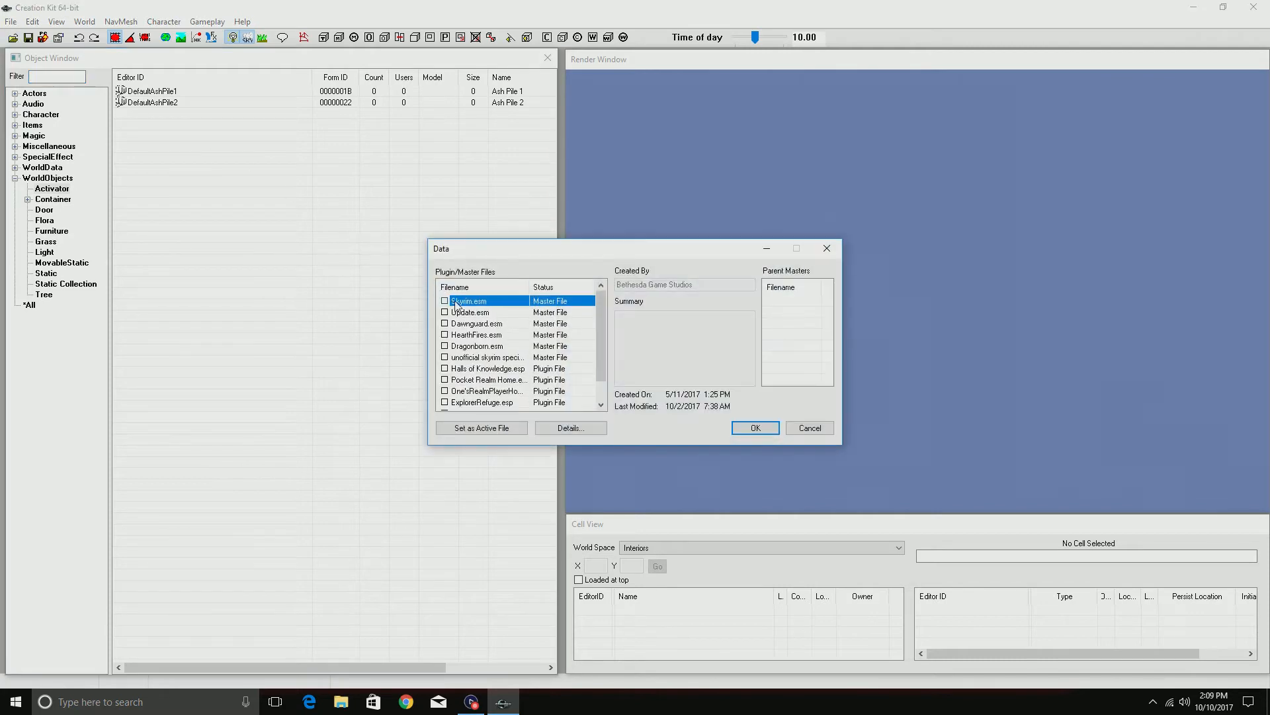
- Tick Skyrim.esm, Update.esm and Dawnguard.esm in the Data file list
{"action": "left_click", "coordinate": [444, 301]}
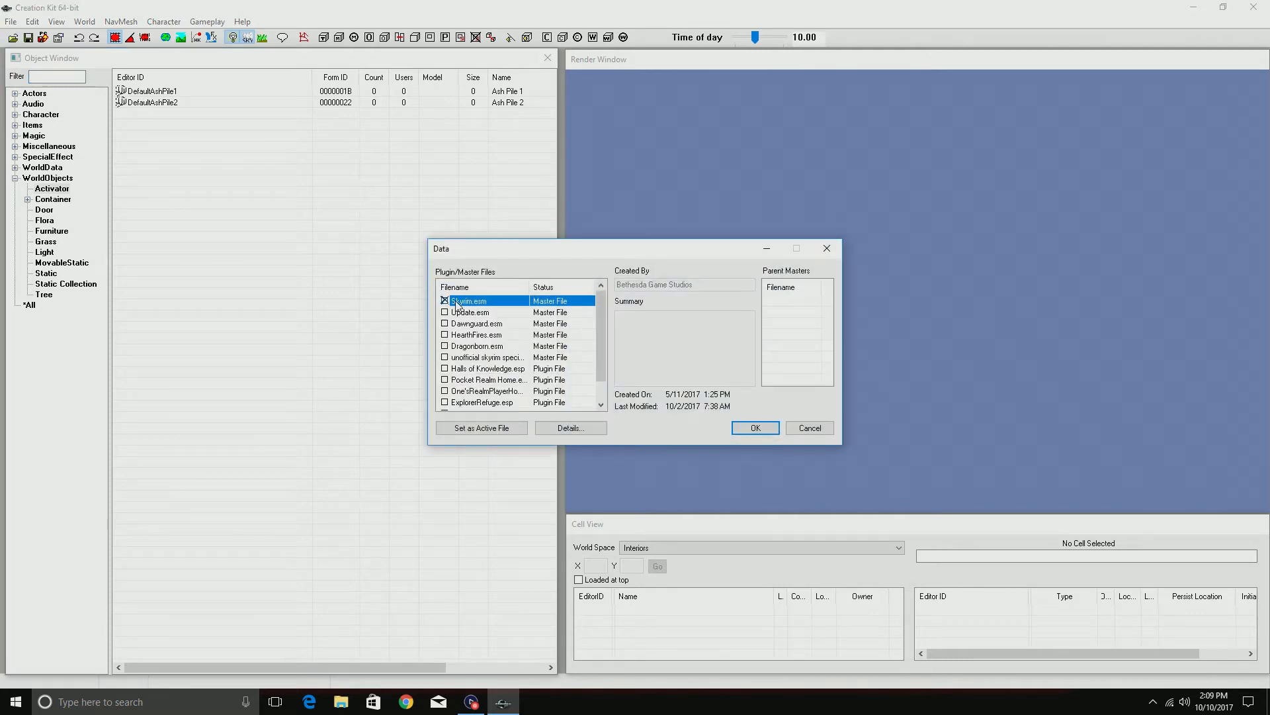
{"action": "left_click", "coordinate": [443, 300]}
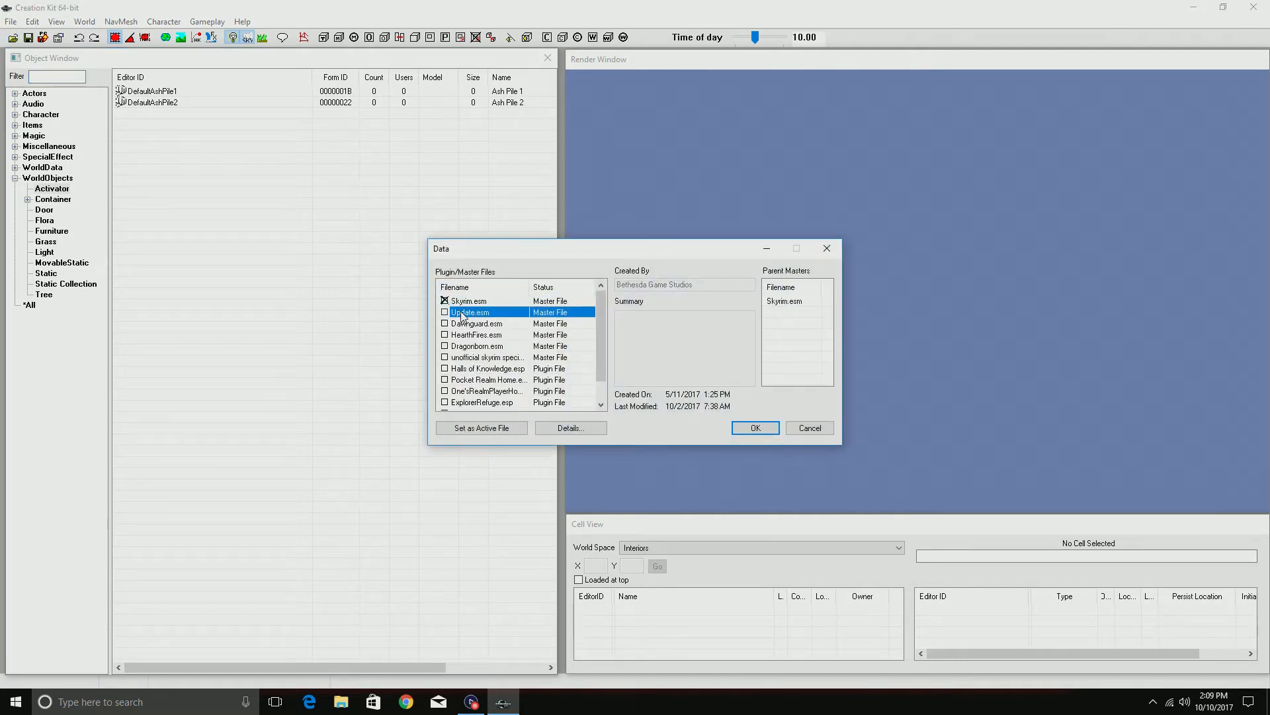
{"action": "left_click", "coordinate": [445, 312]}
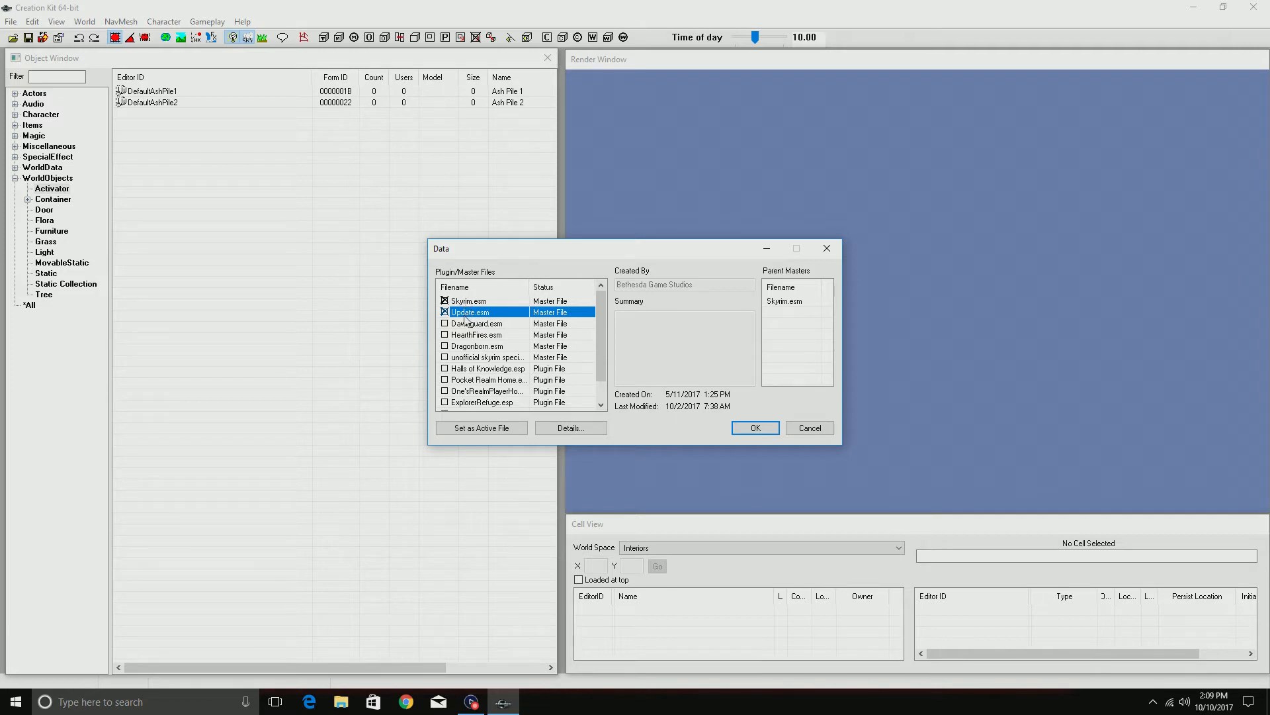
{"action": "left_click", "coordinate": [478, 323]}
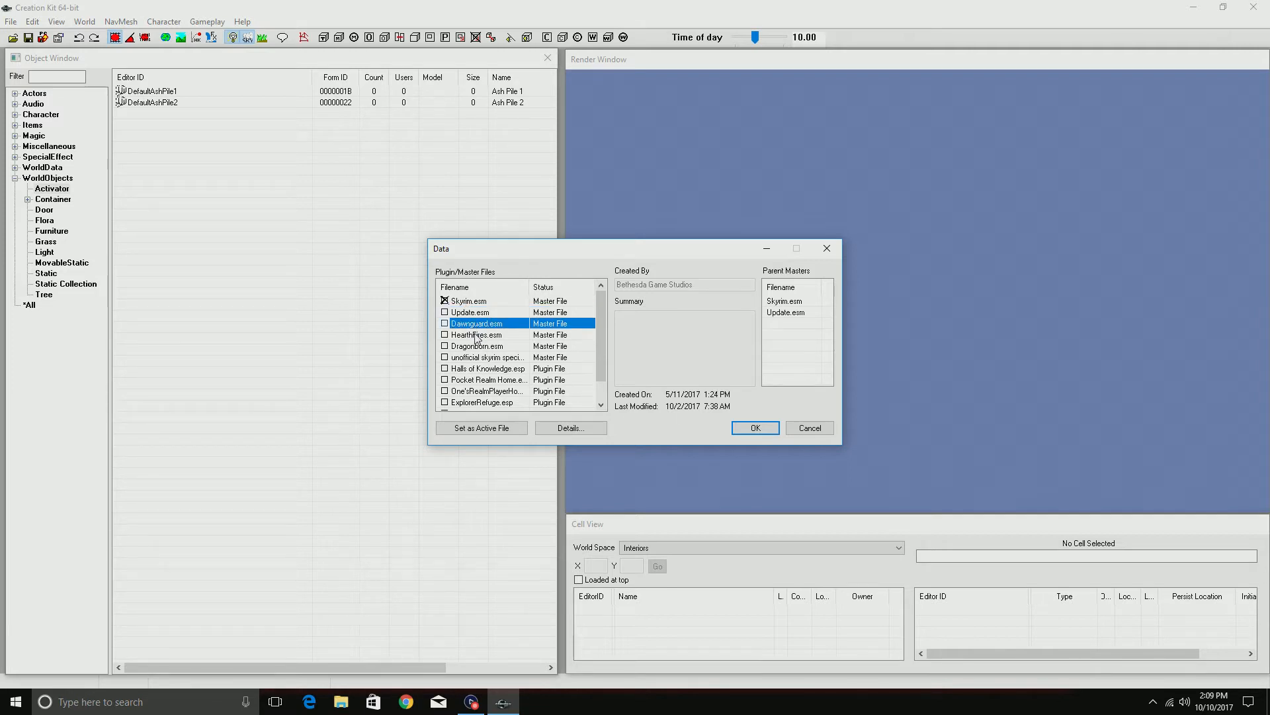
{"action": "left_click", "coordinate": [478, 346]}
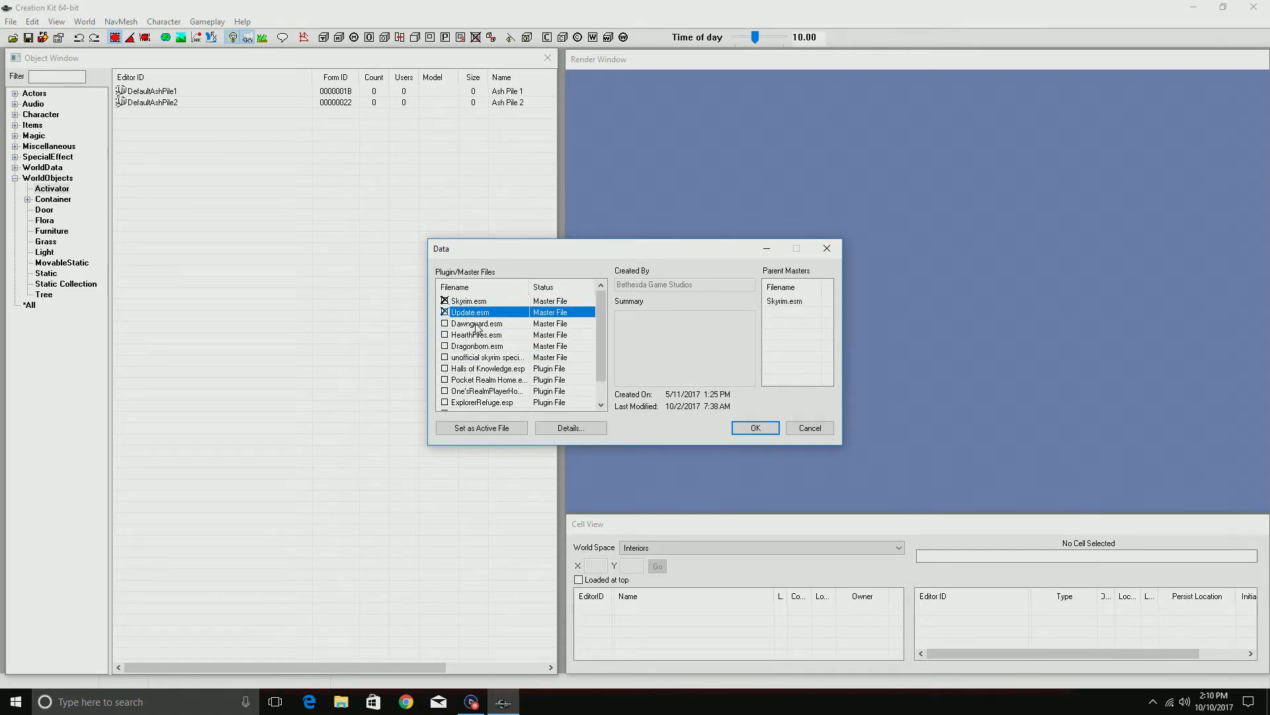
{"action": "left_click", "coordinate": [445, 311]}
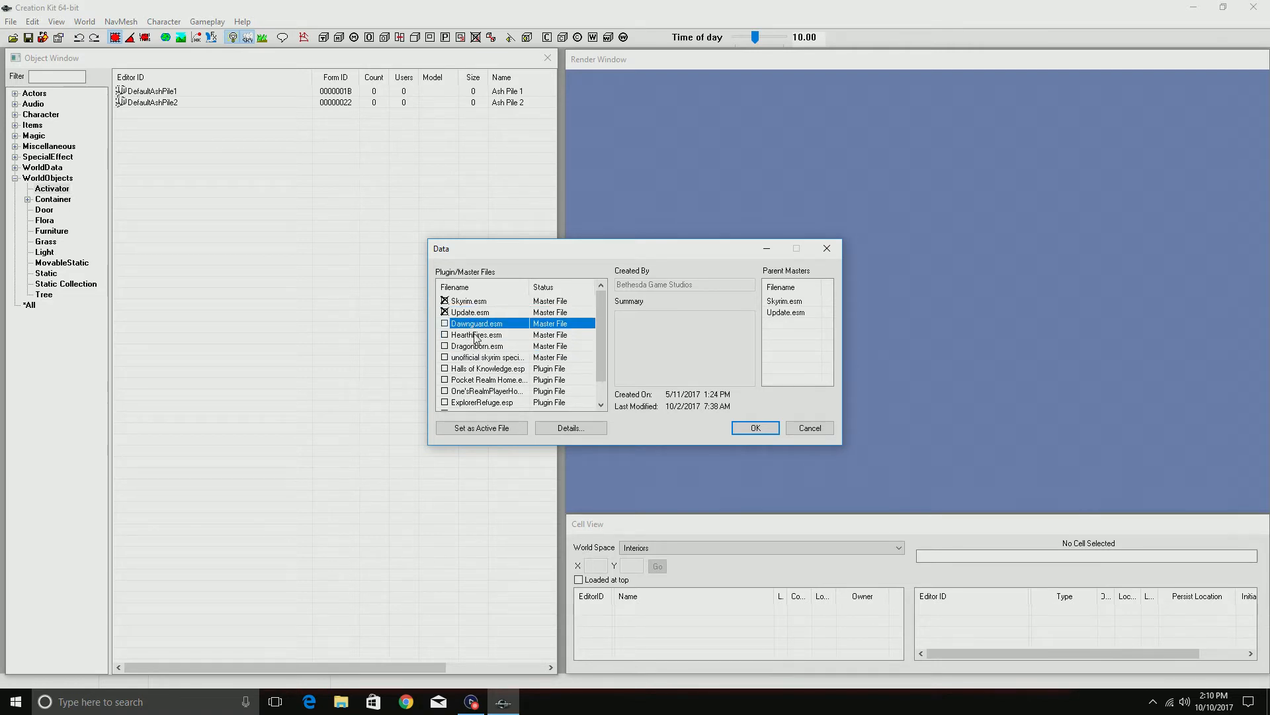
{"action": "left_click", "coordinate": [478, 346]}
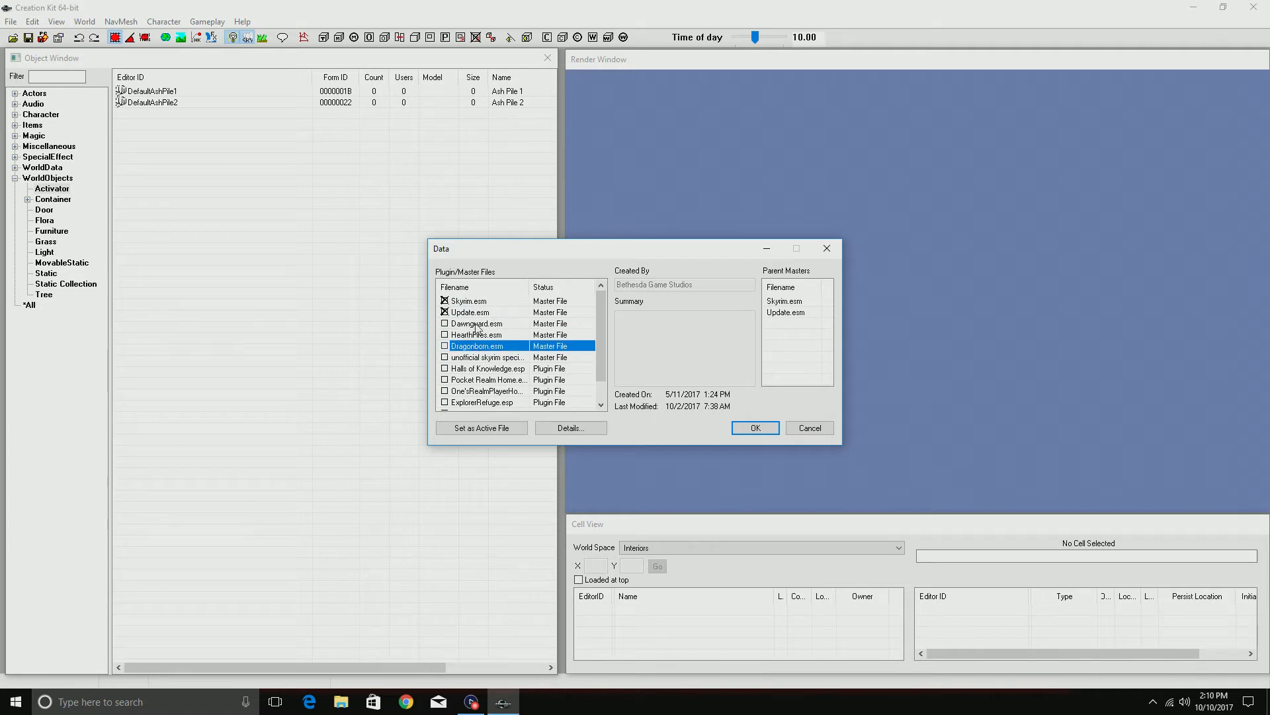
{"action": "left_click", "coordinate": [445, 324]}
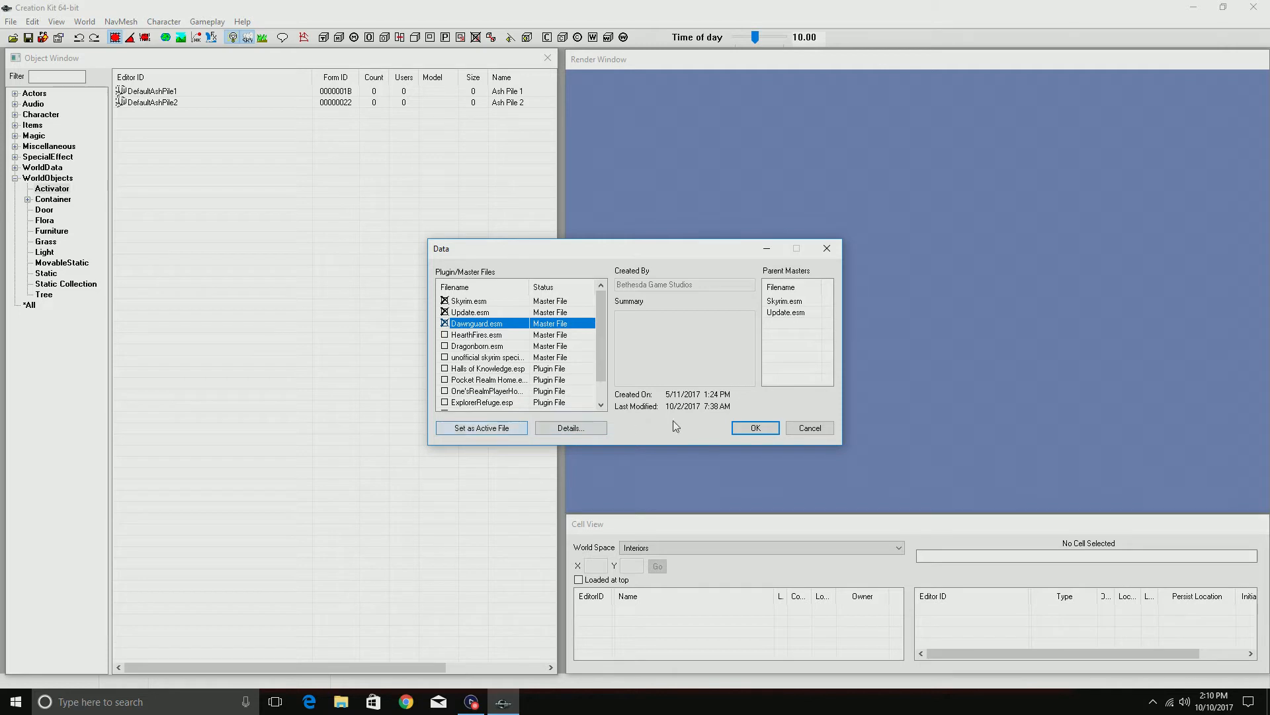
{"action": "mouse_move", "coordinate": [501, 262]}
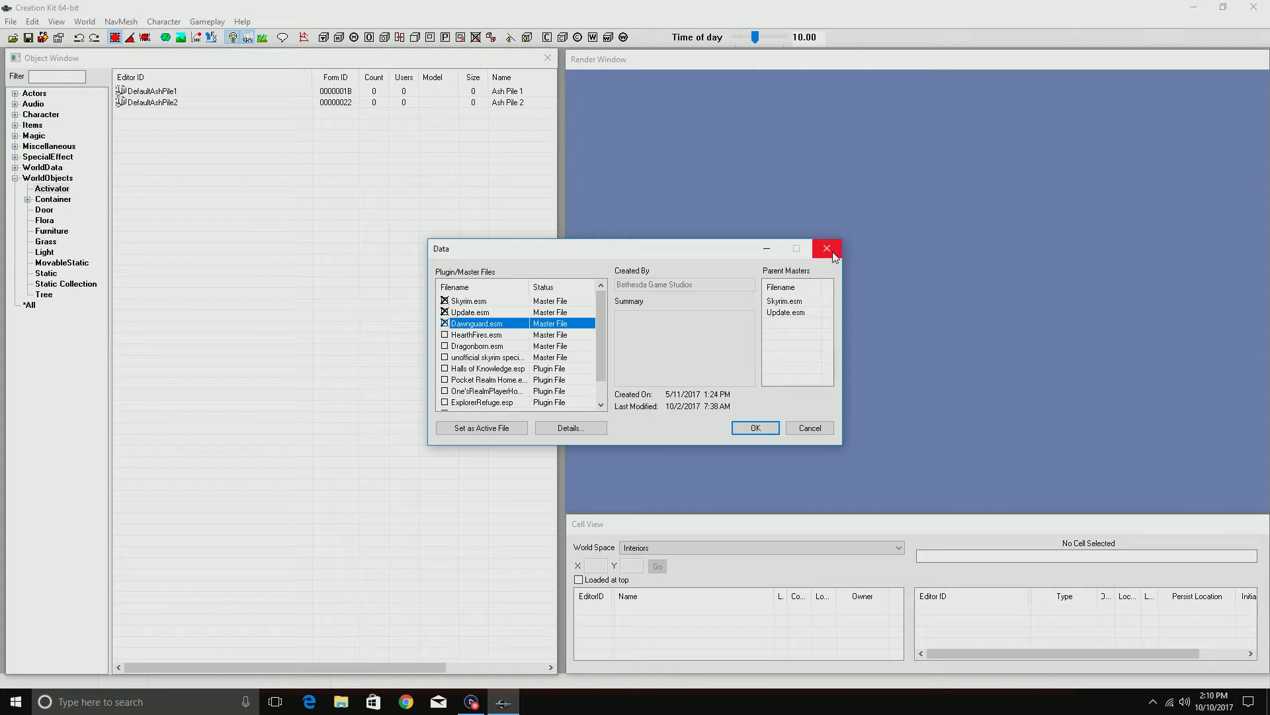
- Close the Data file list without loading anything
{"action": "left_click", "coordinate": [828, 248]}
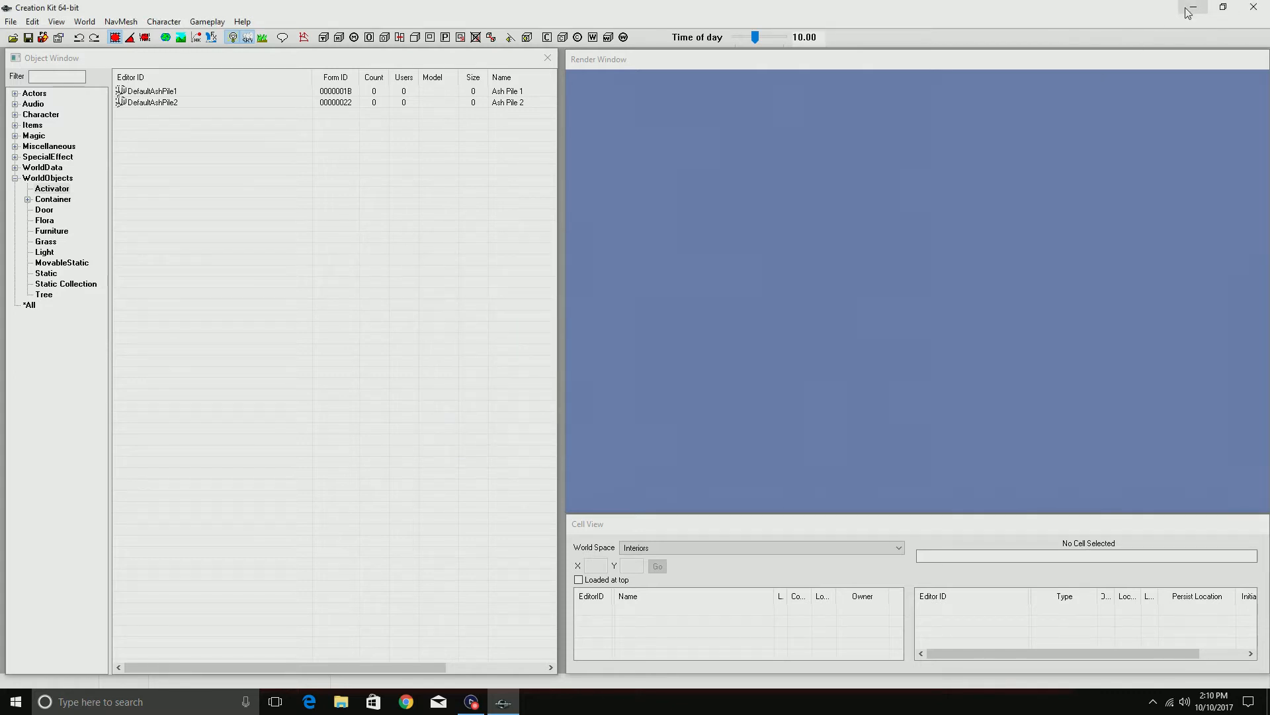
- Minimize Creation Kit and bring up File Explorer at Quick access, scrolled to This PC
{"action": "left_click", "coordinate": [1191, 7]}
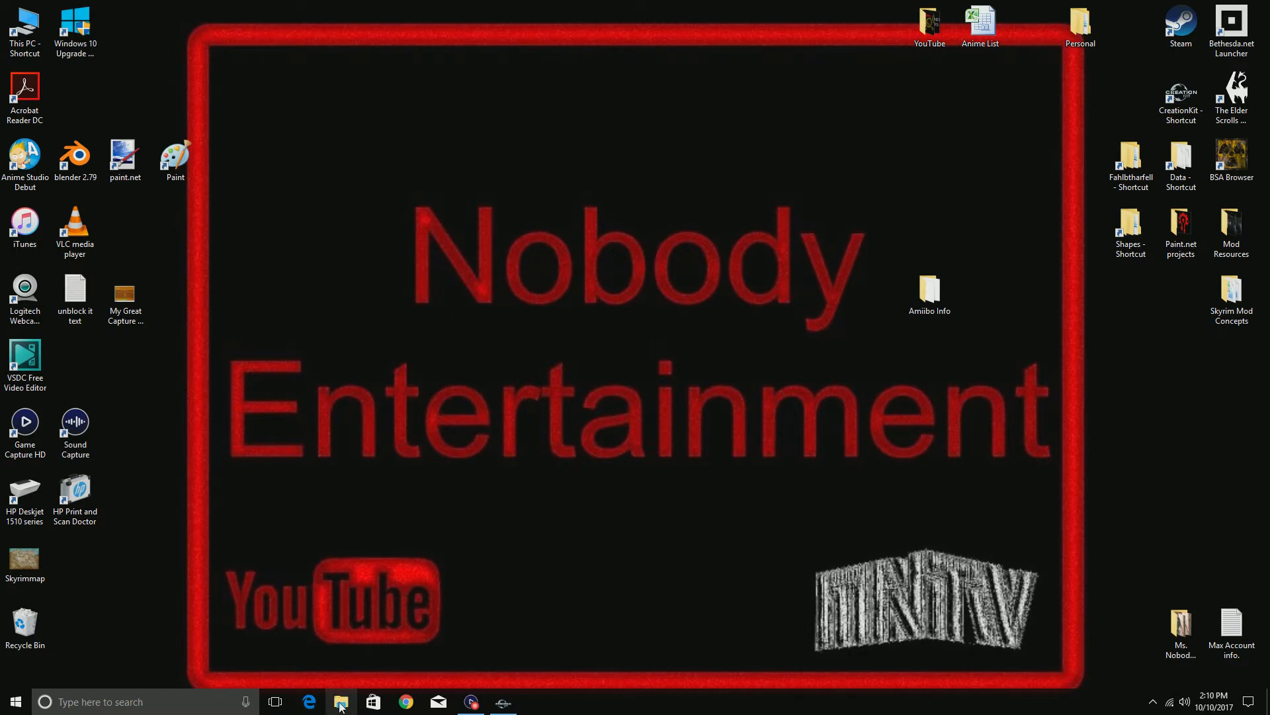
{"action": "left_click", "coordinate": [339, 702]}
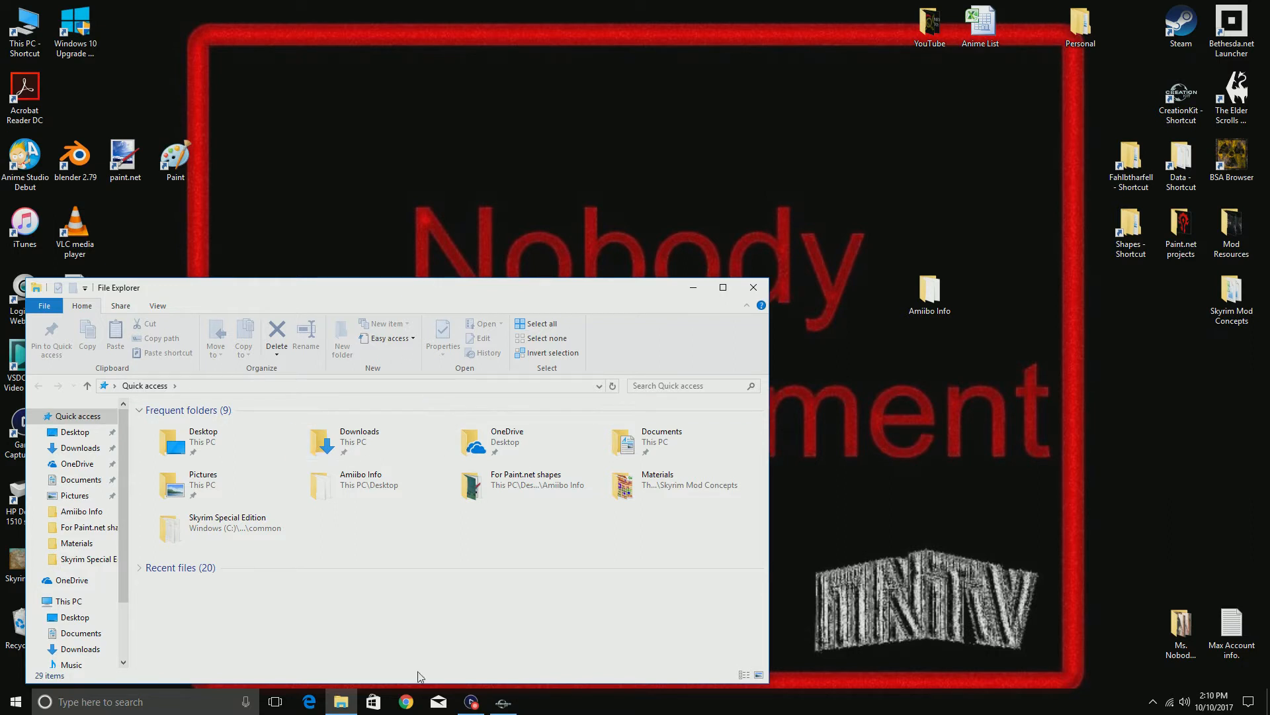
{"action": "mouse_move", "coordinate": [708, 315]}
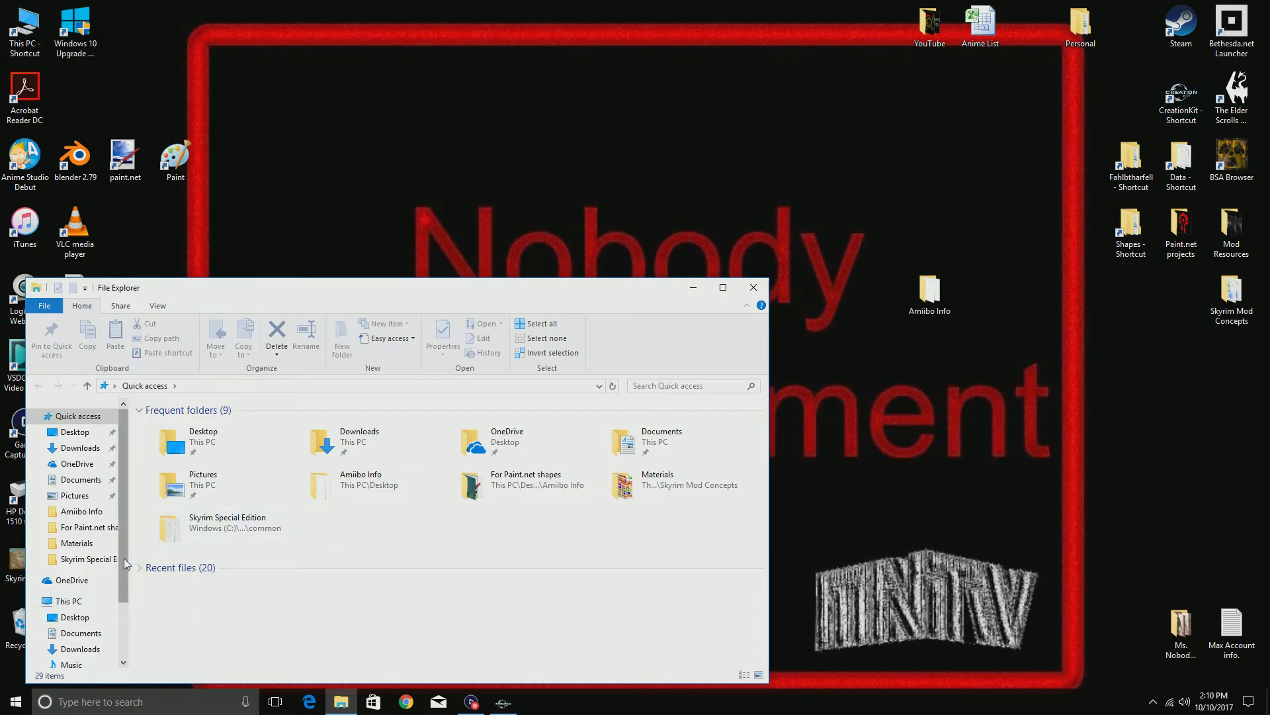
{"action": "scroll", "scroll_direction": "down", "scroll_amount": 3}
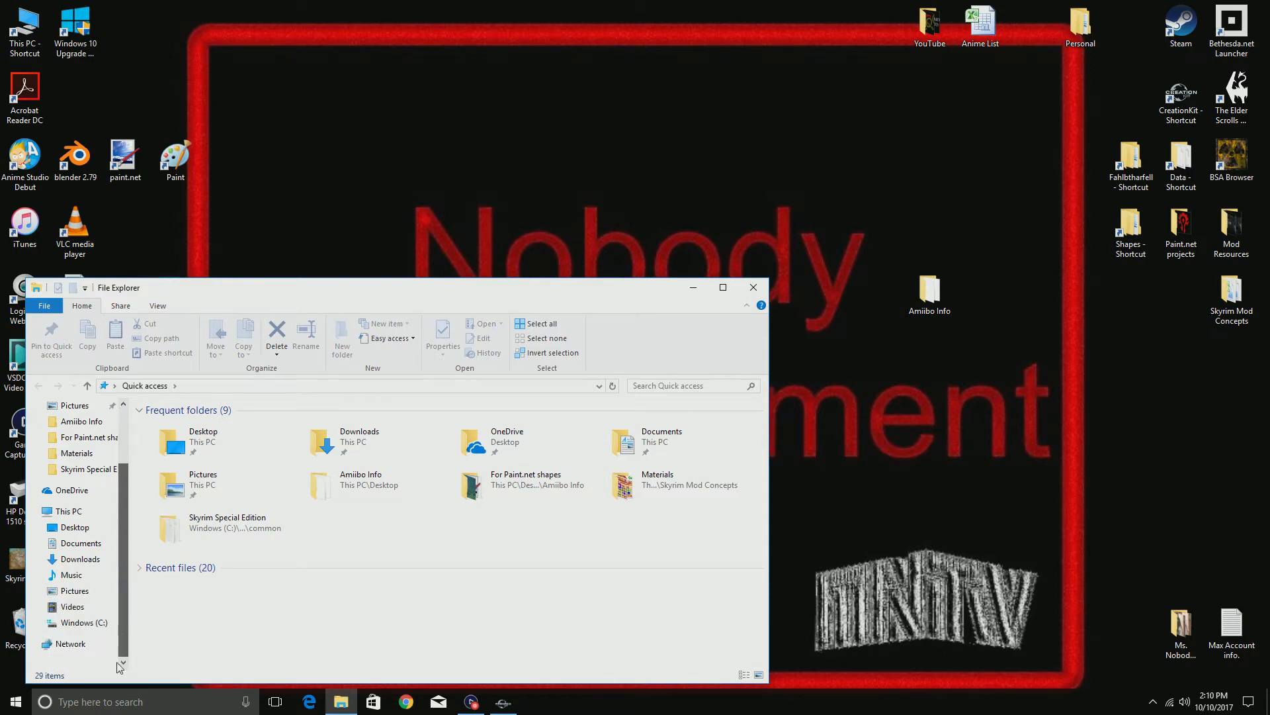
- Navigate C: > Program Files (x86) > Steam > steamapps > common
{"action": "left_click", "coordinate": [84, 622]}
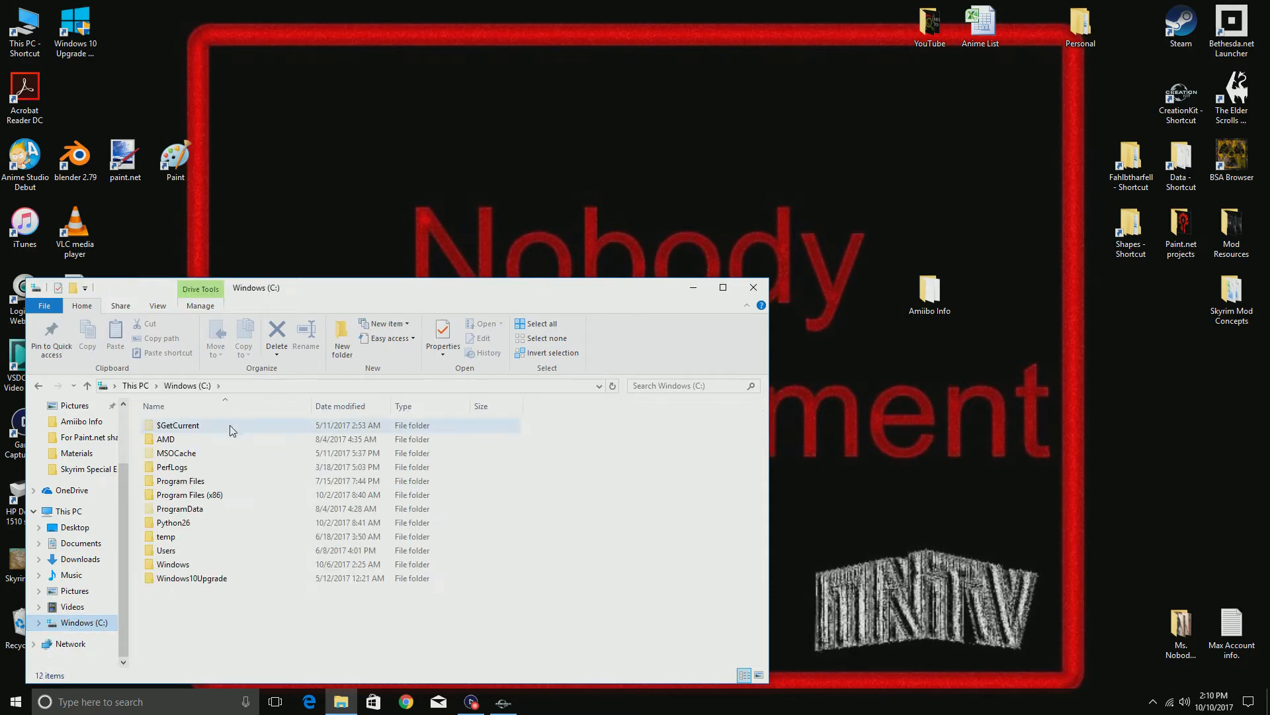
{"action": "double_click", "coordinate": [190, 495]}
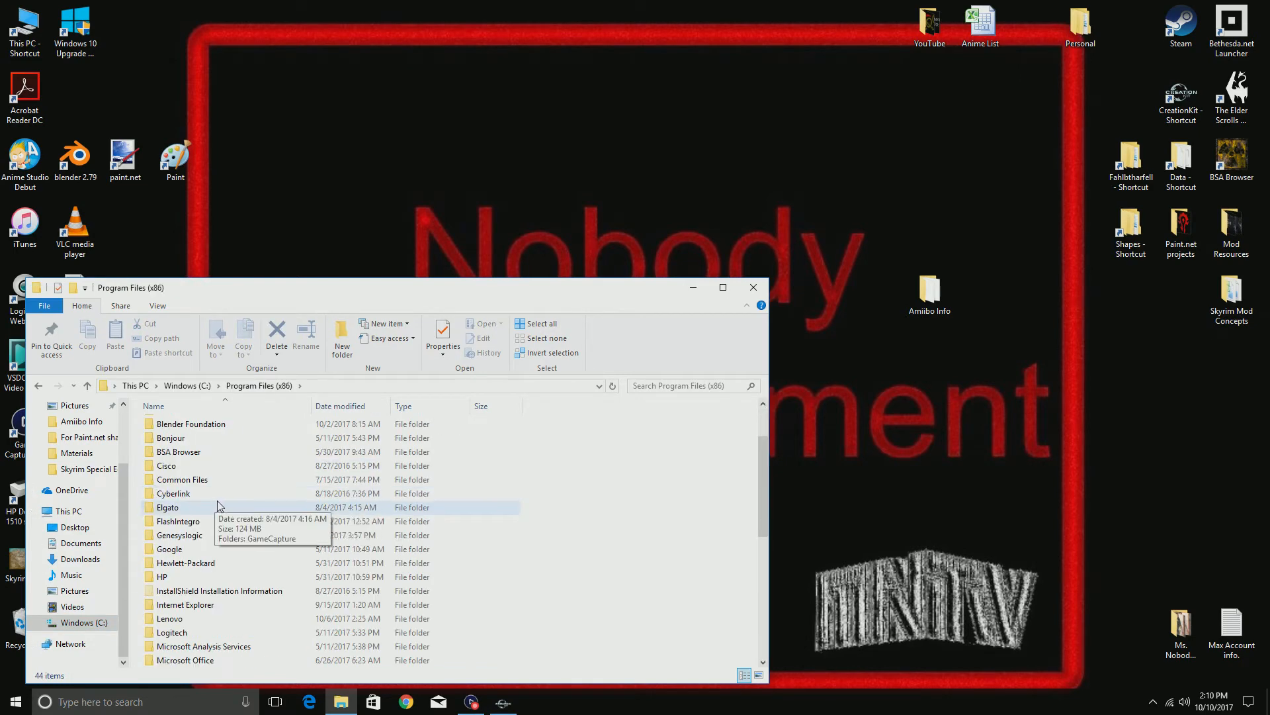
{"action": "scroll", "scroll_direction": "down", "scroll_amount": 3}
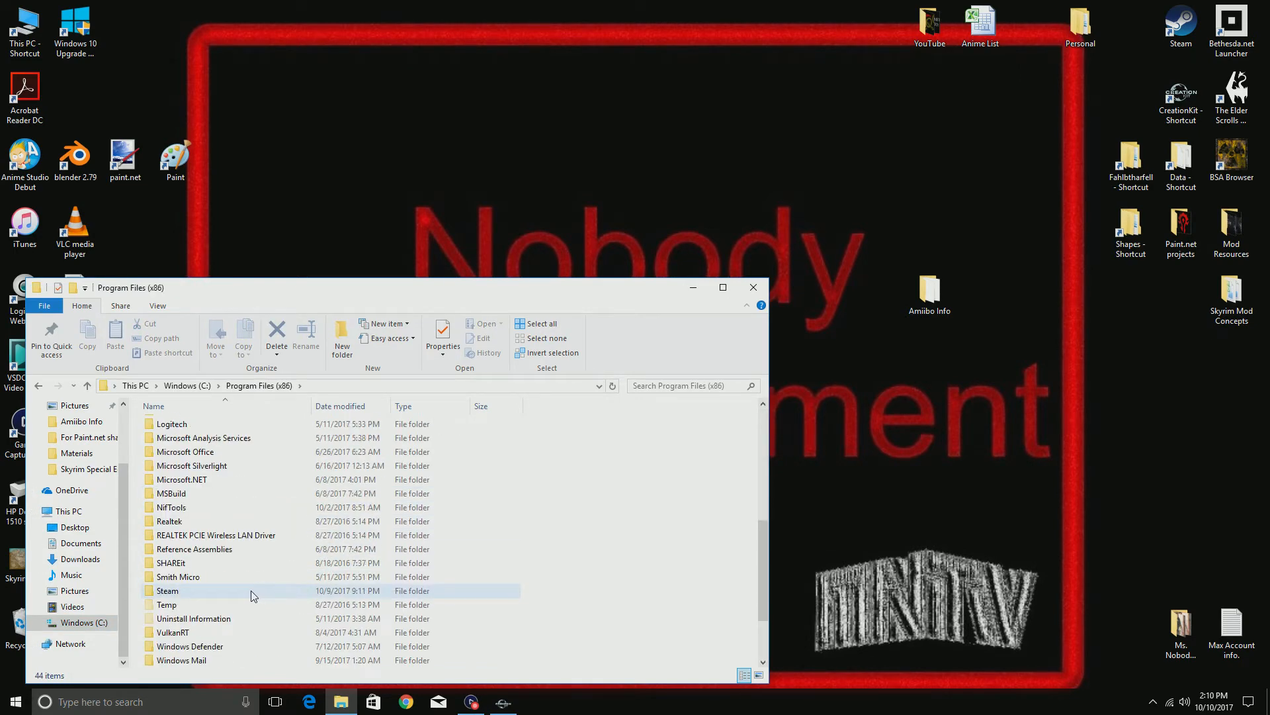
{"action": "mouse_move", "coordinate": [165, 594]}
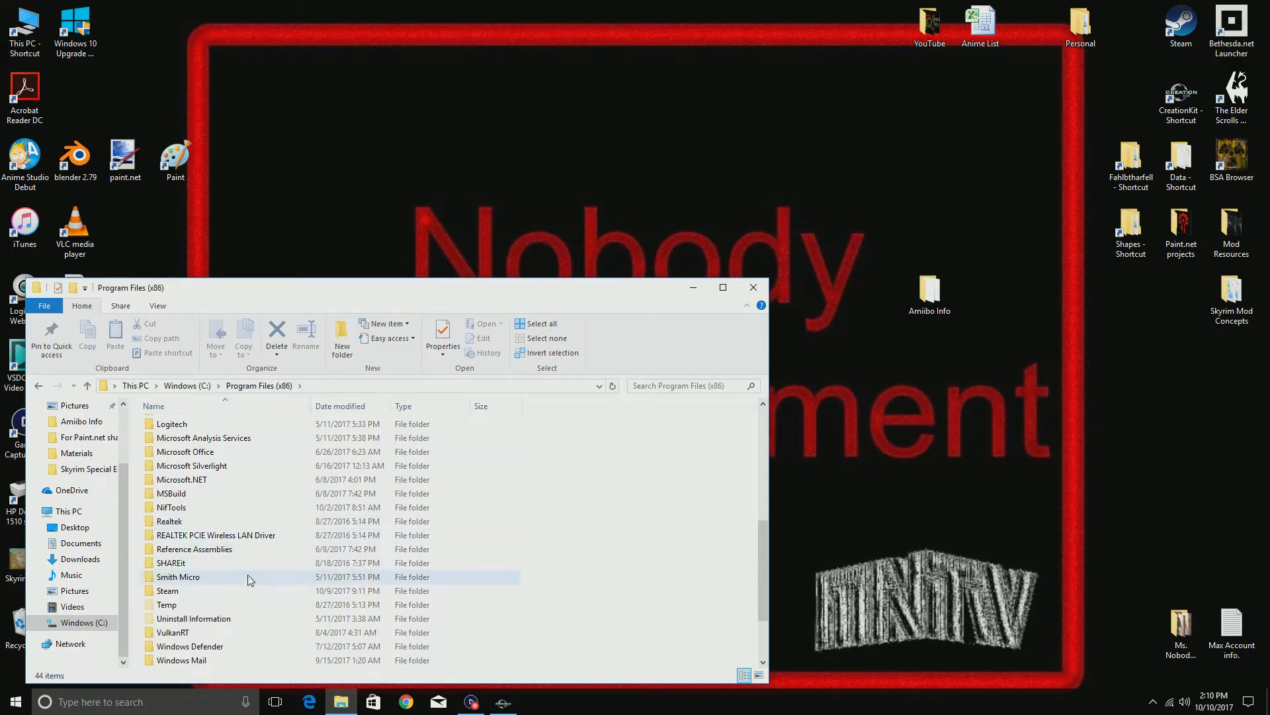
{"action": "mouse_move", "coordinate": [167, 581]}
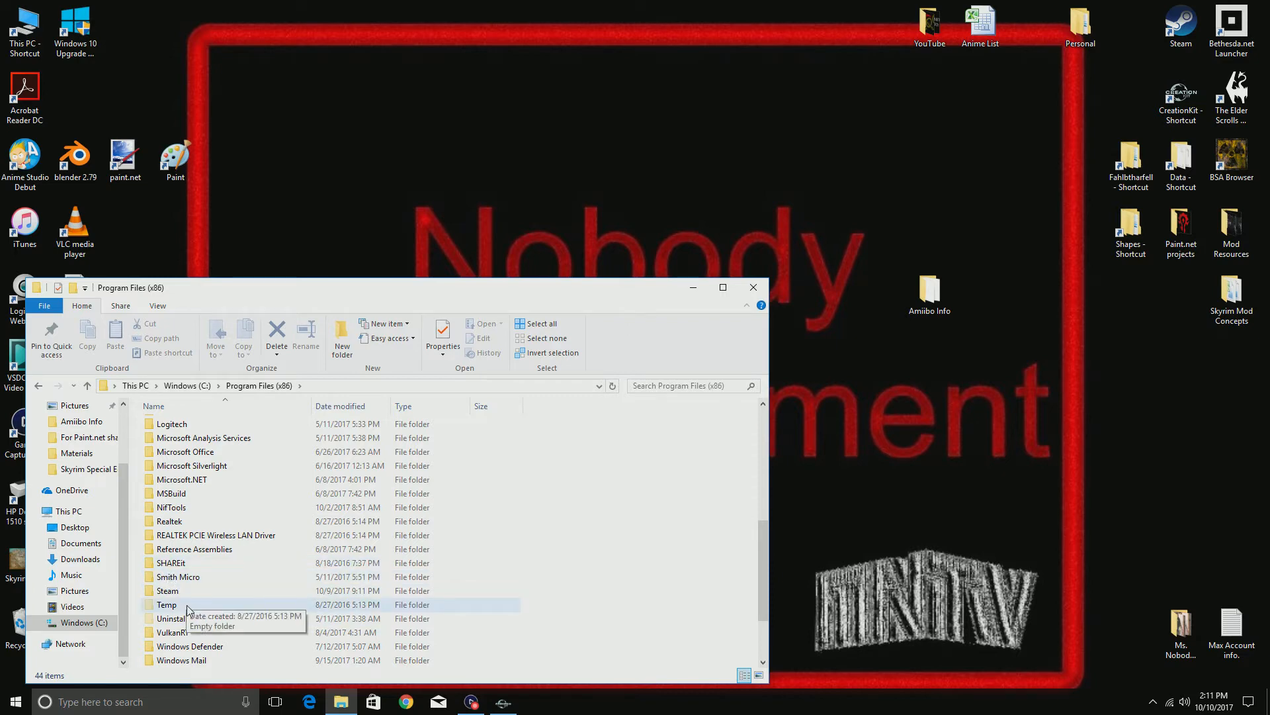
{"action": "double_click", "coordinate": [168, 590]}
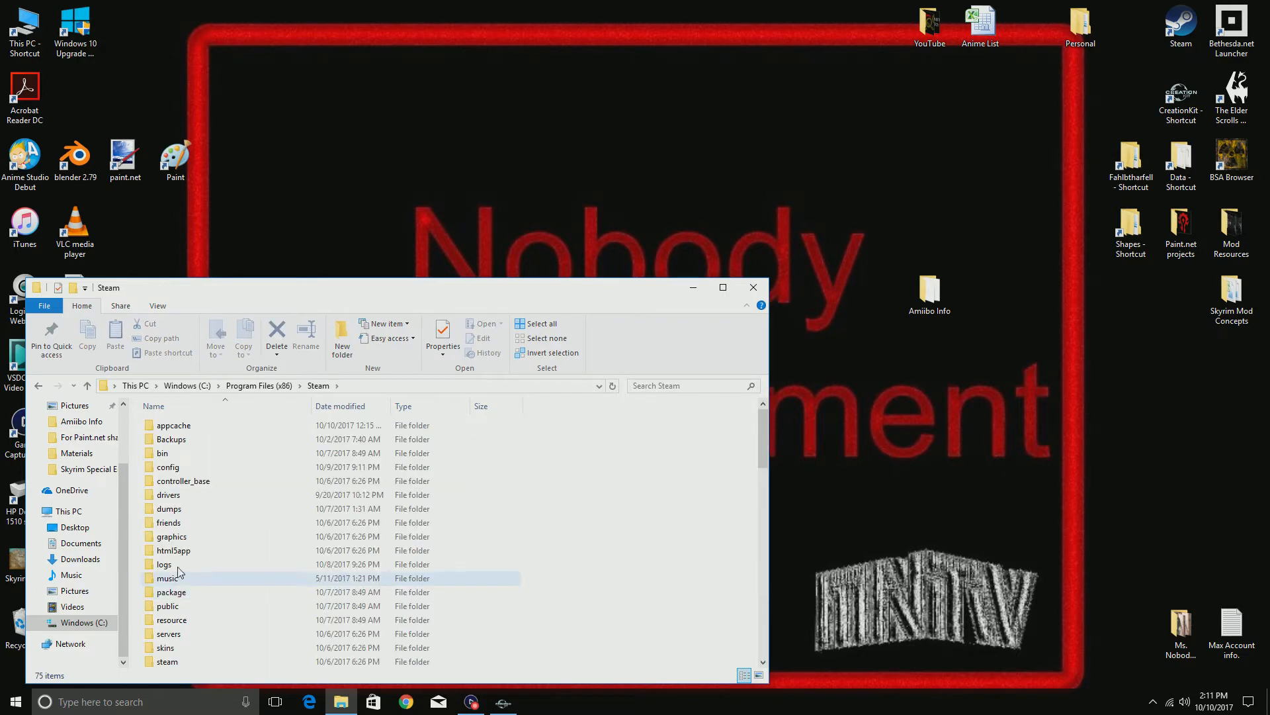
{"action": "scroll", "scroll_direction": "down", "scroll_amount": 3}
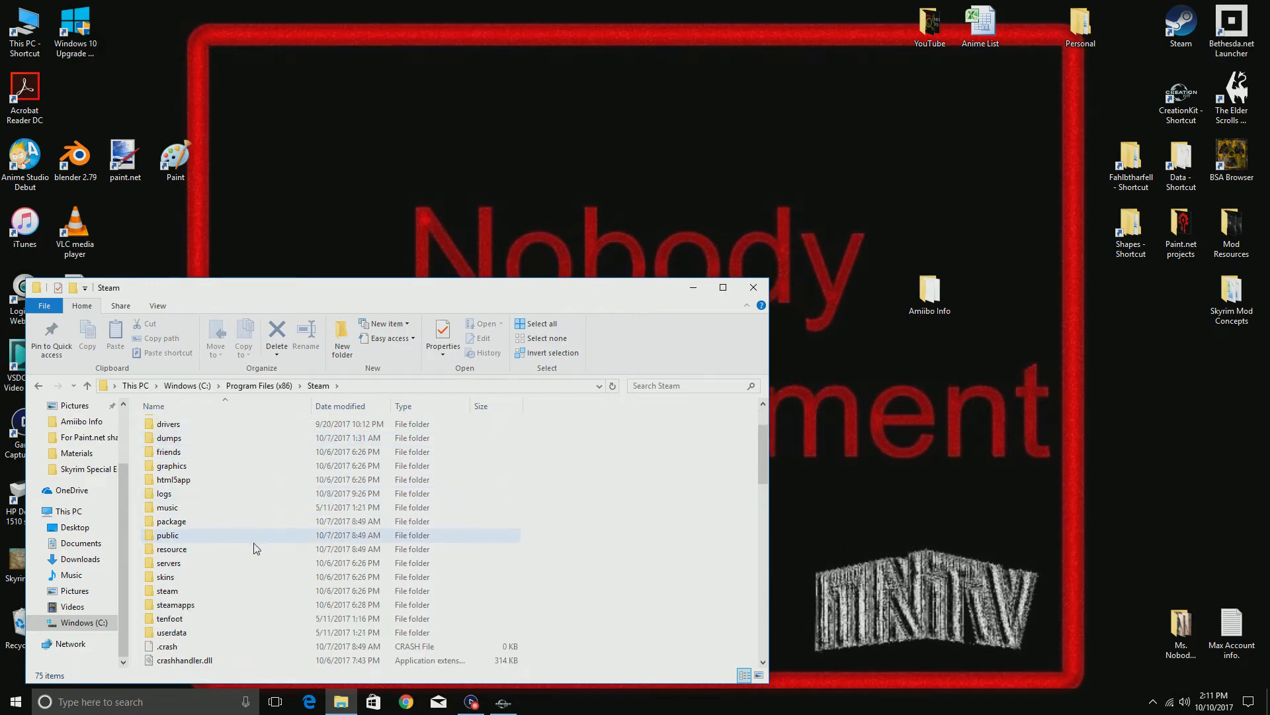
{"action": "left_click", "coordinate": [175, 604]}
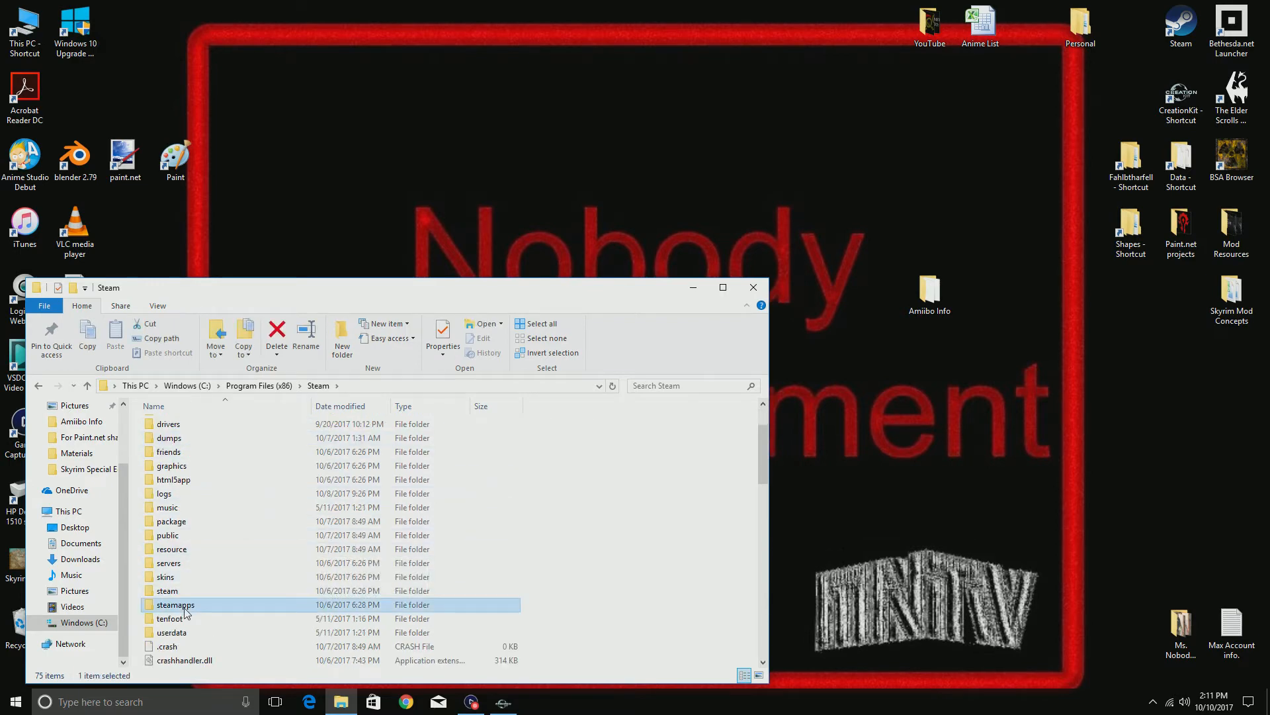
{"action": "double_click", "coordinate": [175, 604]}
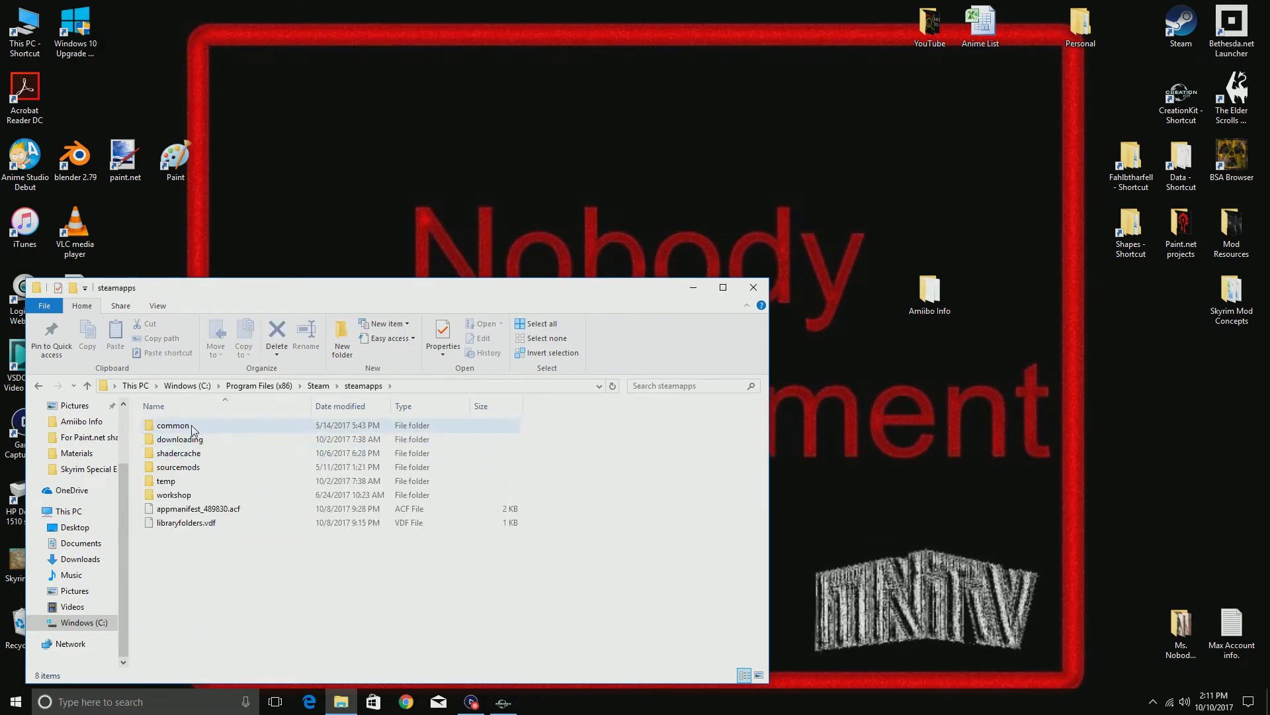
{"action": "double_click", "coordinate": [173, 425]}
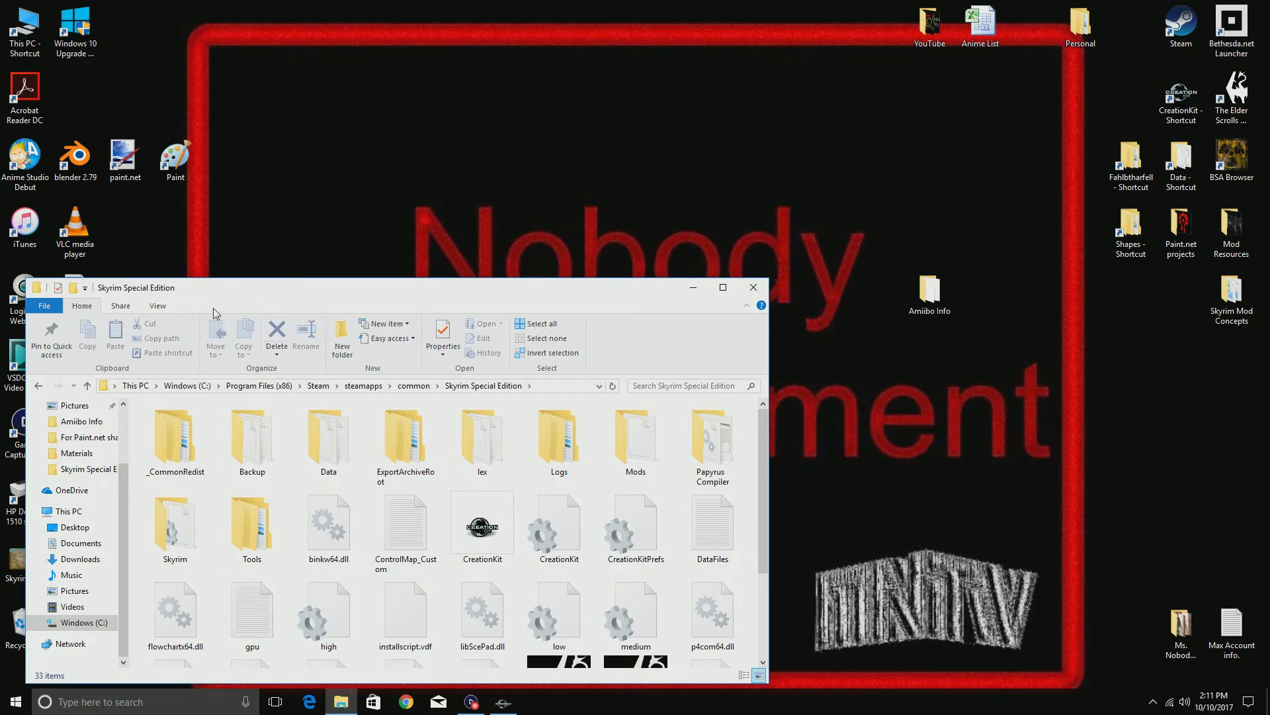
- Show the Skyrim Special Edition folder as a list and open CreationKit.ini
{"action": "left_click", "coordinate": [156, 306]}
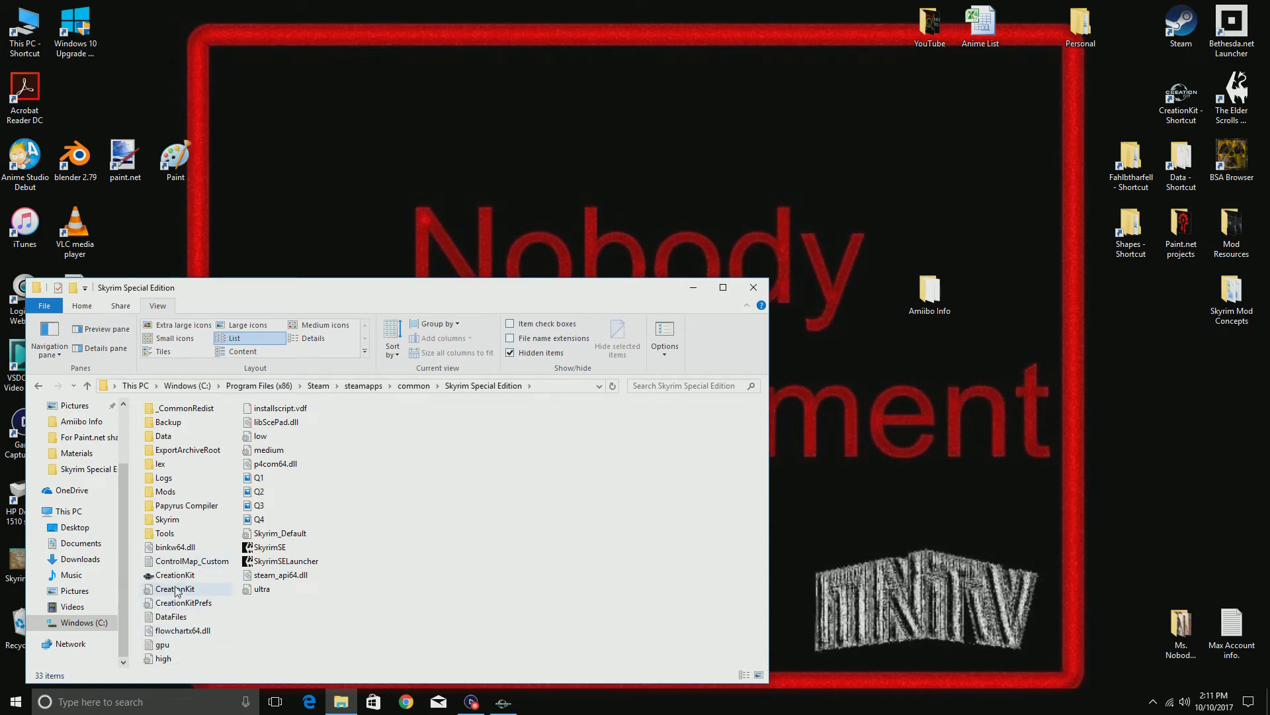
{"action": "double_click", "coordinate": [175, 575]}
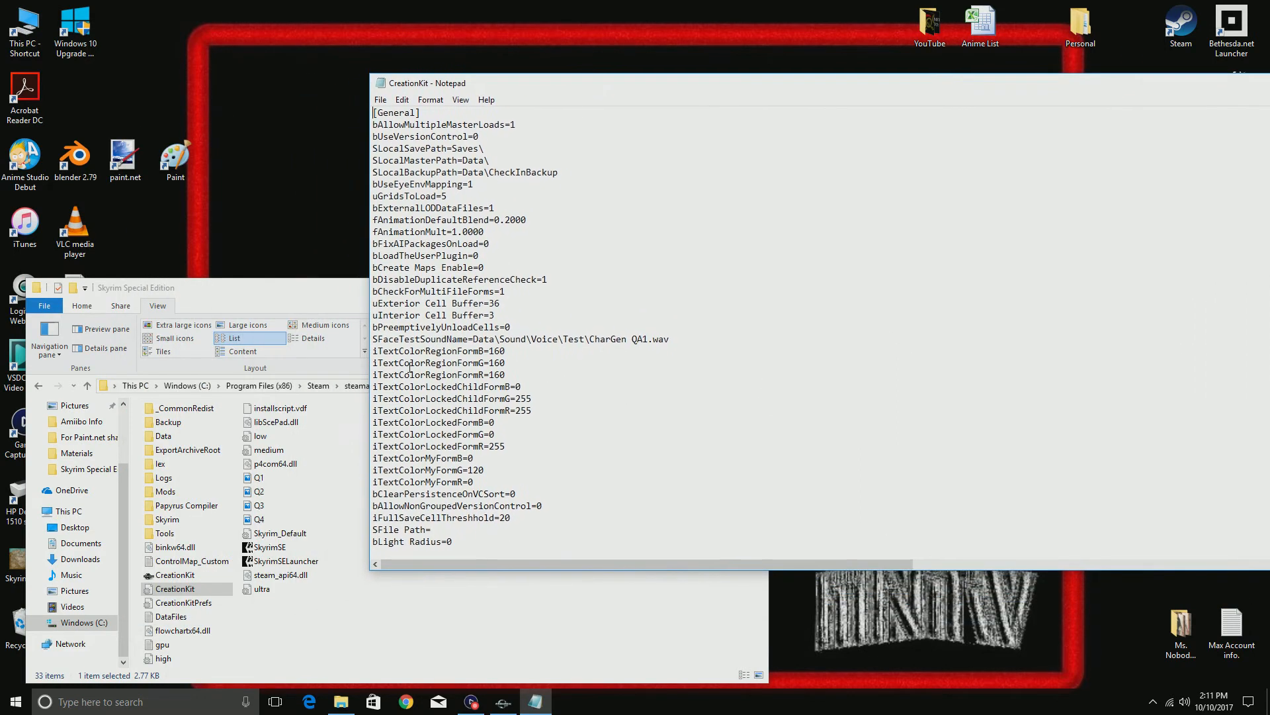
- Bring the [Archive] section into view and select the sResourceArchiveList2 key
{"action": "left_click", "coordinate": [176, 588]}
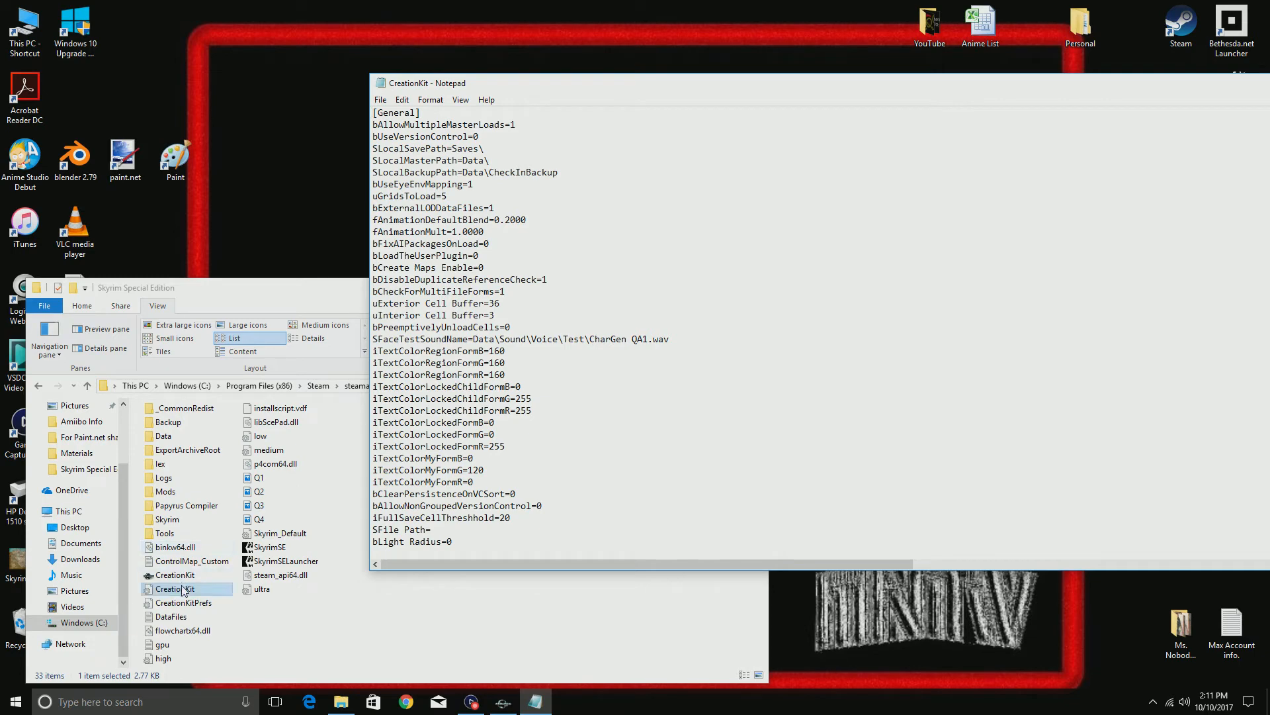
{"action": "mouse_move", "coordinate": [205, 598]}
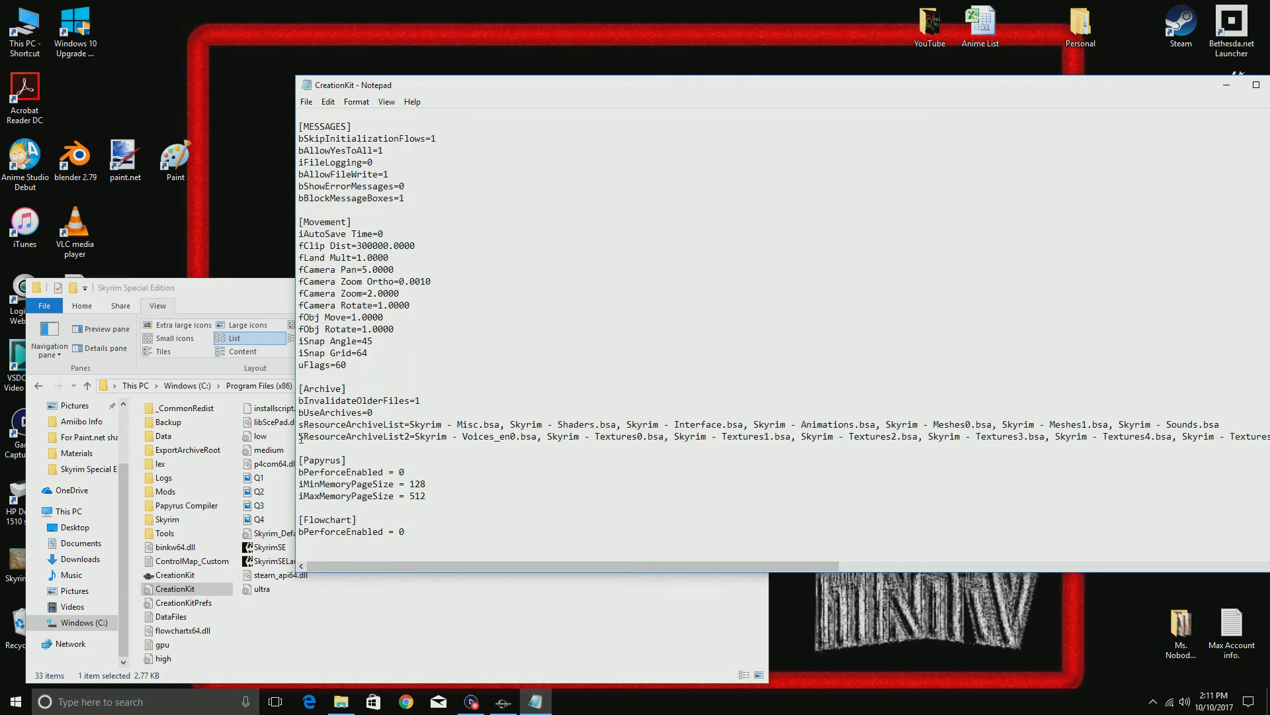
{"action": "double_click", "coordinate": [336, 436]}
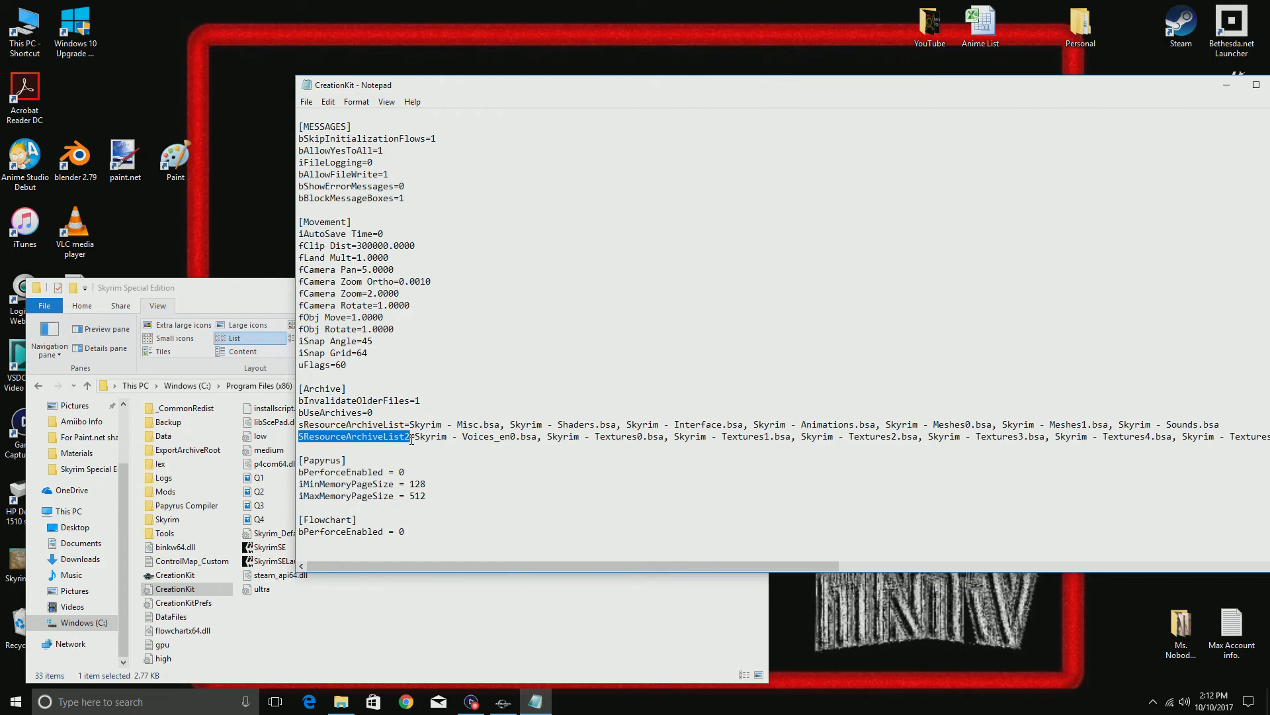
{"action": "mouse_move", "coordinate": [589, 433]}
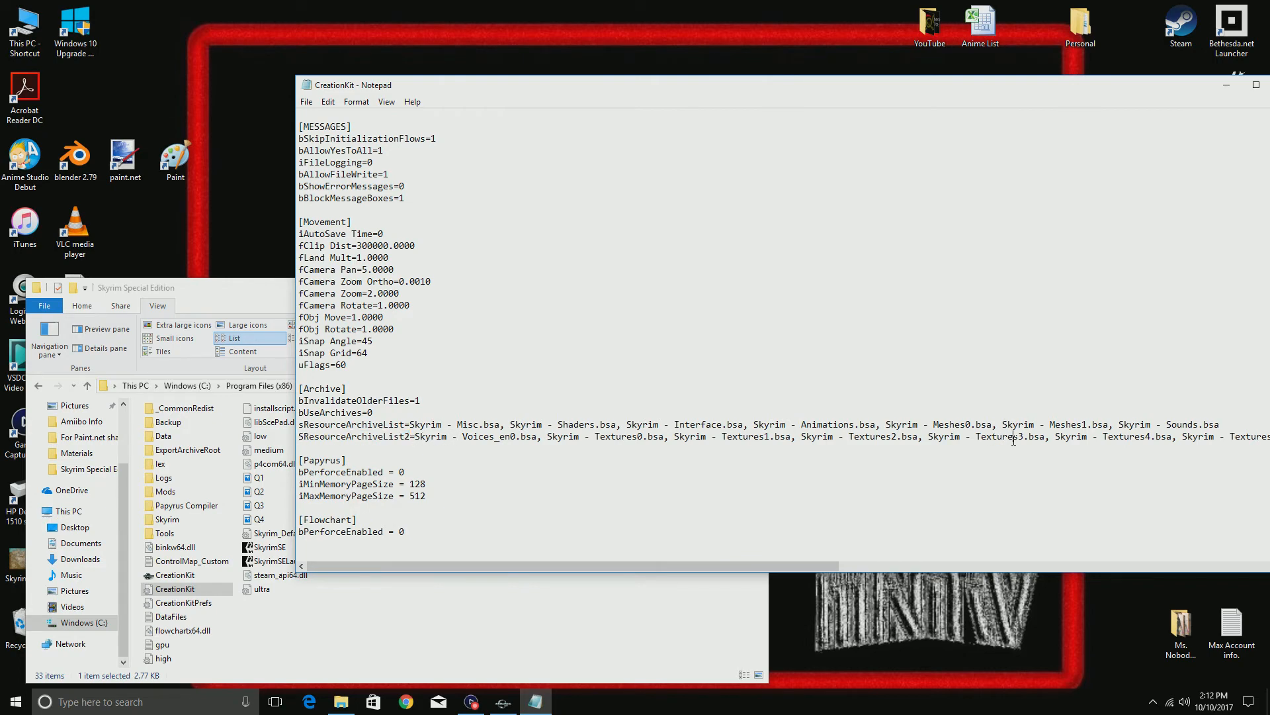
- Append Update.bsa, DawnGuard.bsa, HearthFires.bsa and Dragonborn.bsa to sResourceArchiveList2 in maximized Notepad
{"action": "left_click_drag", "start_coordinate": [1011, 436], "coordinate": [1227, 436]}
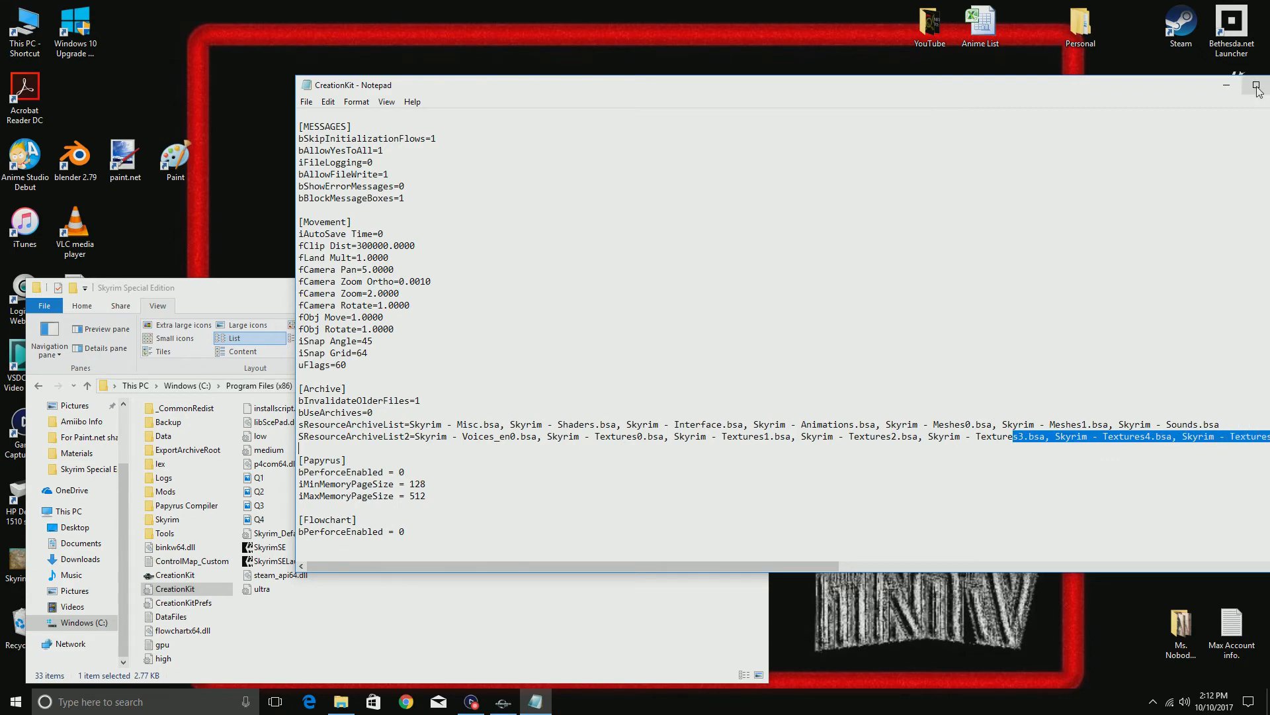
{"action": "left_click", "coordinate": [1252, 86]}
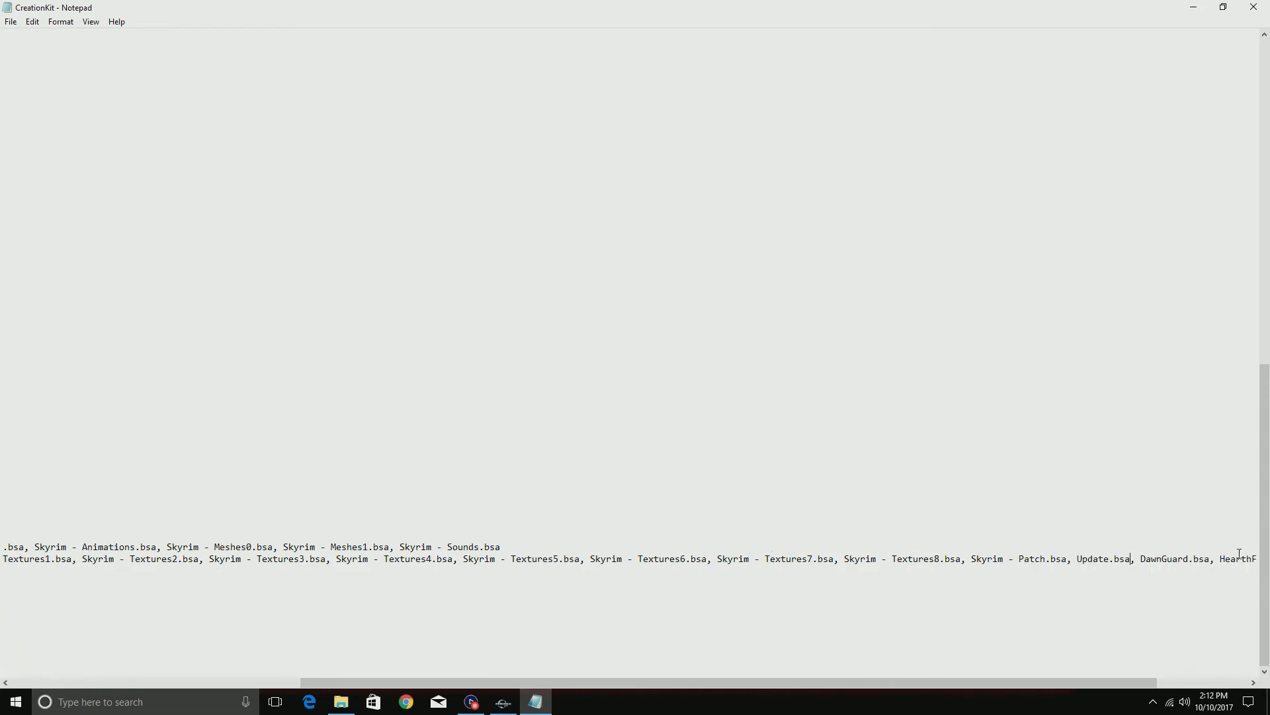
{"action": "type", "text": "Dragonborn.bsa,"}
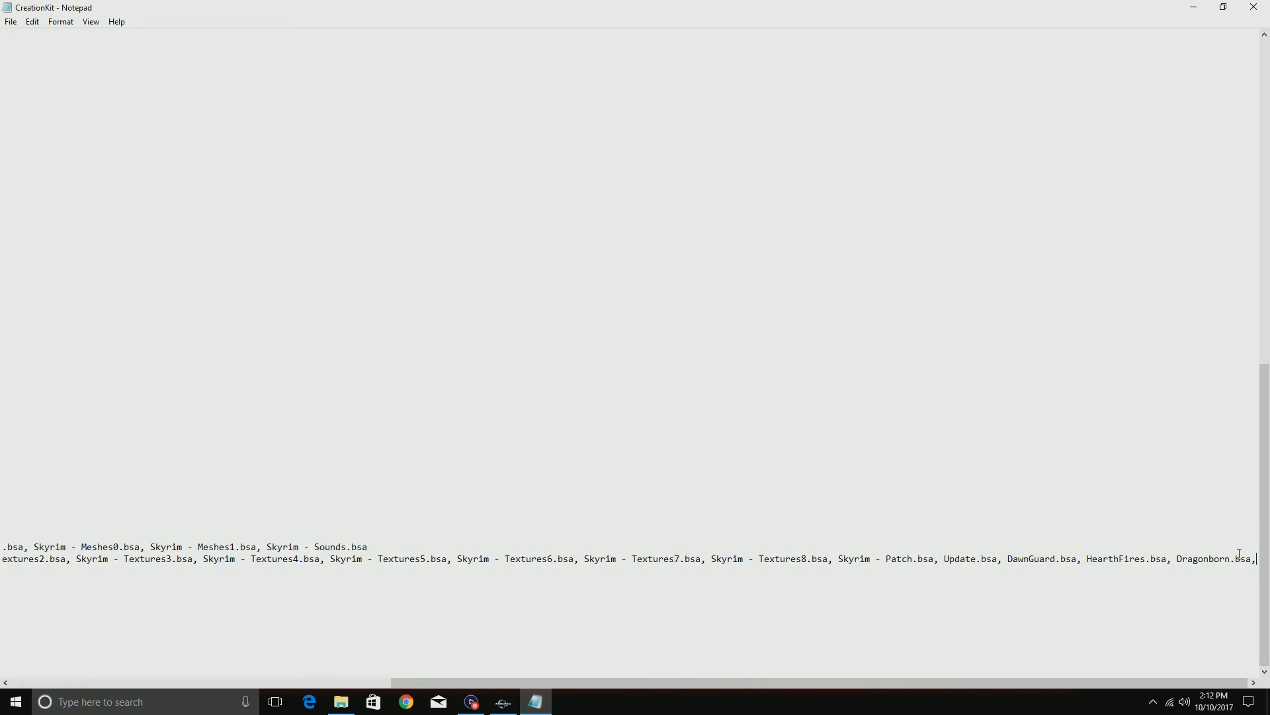
{"action": "mouse_move", "coordinate": [946, 563]}
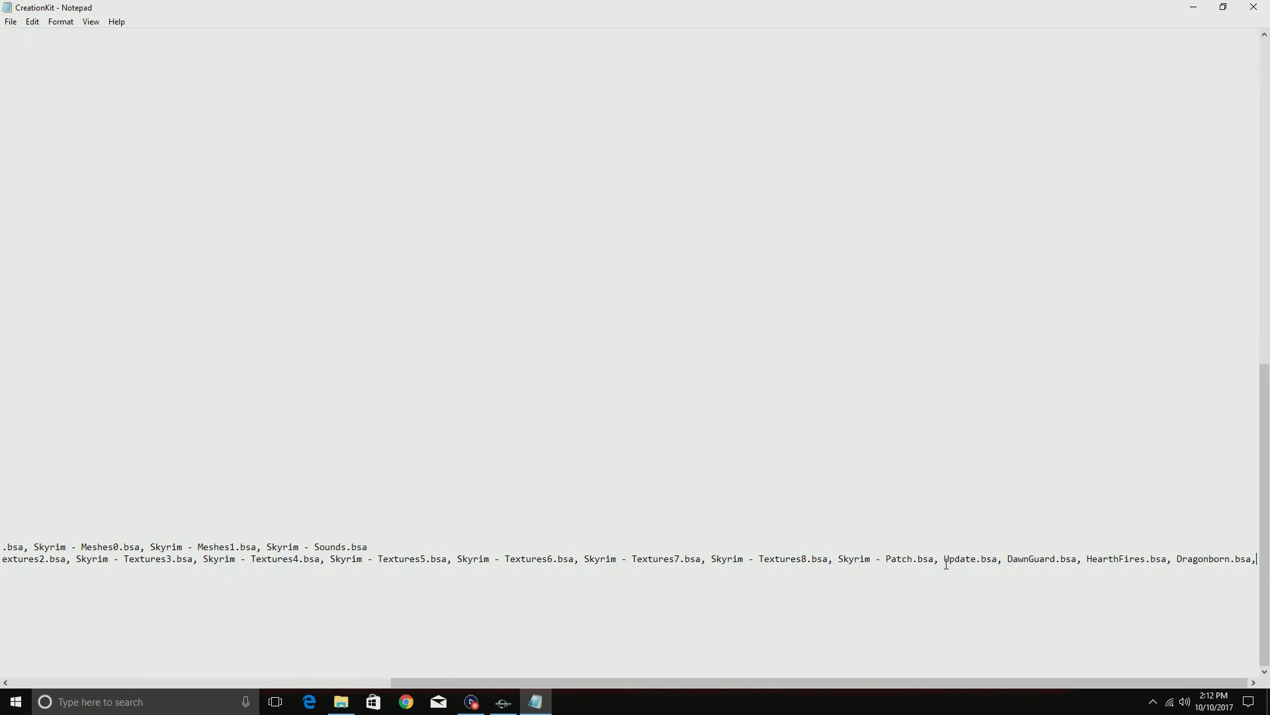
{"action": "left_click_drag", "start_coordinate": [942, 559], "coordinate": [1031, 559]}
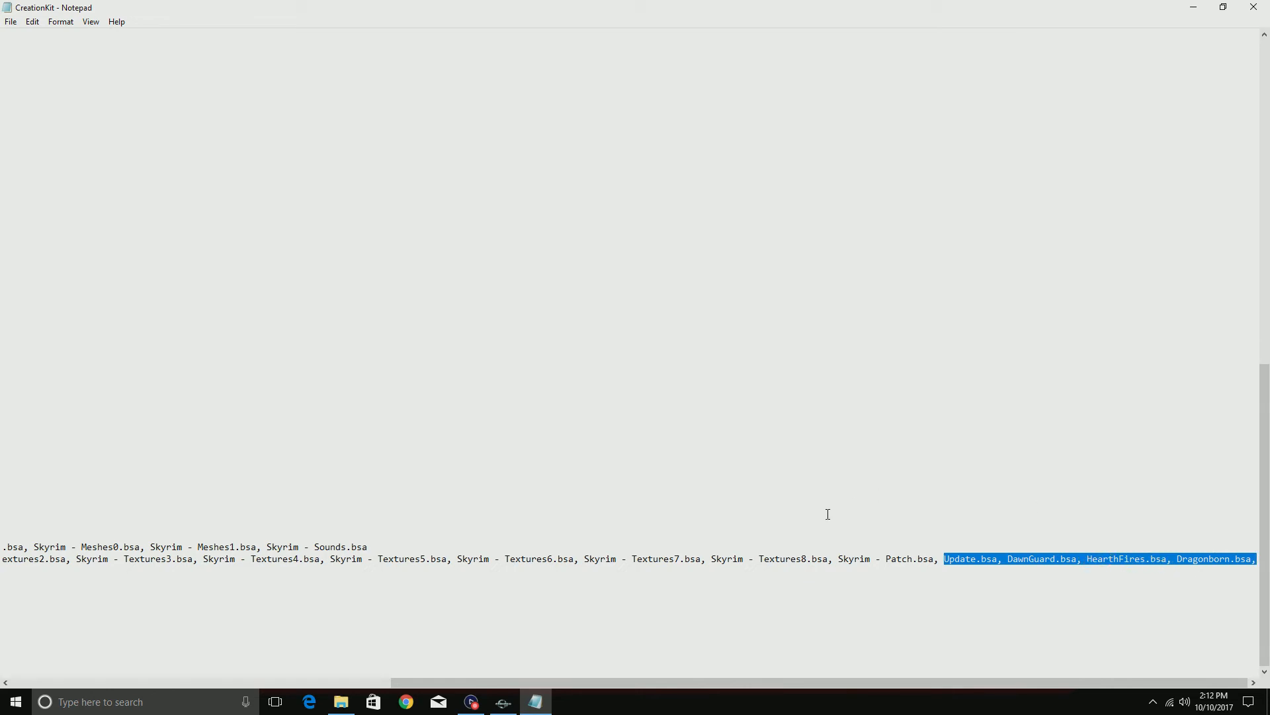
{"action": "mouse_move", "coordinate": [955, 553]}
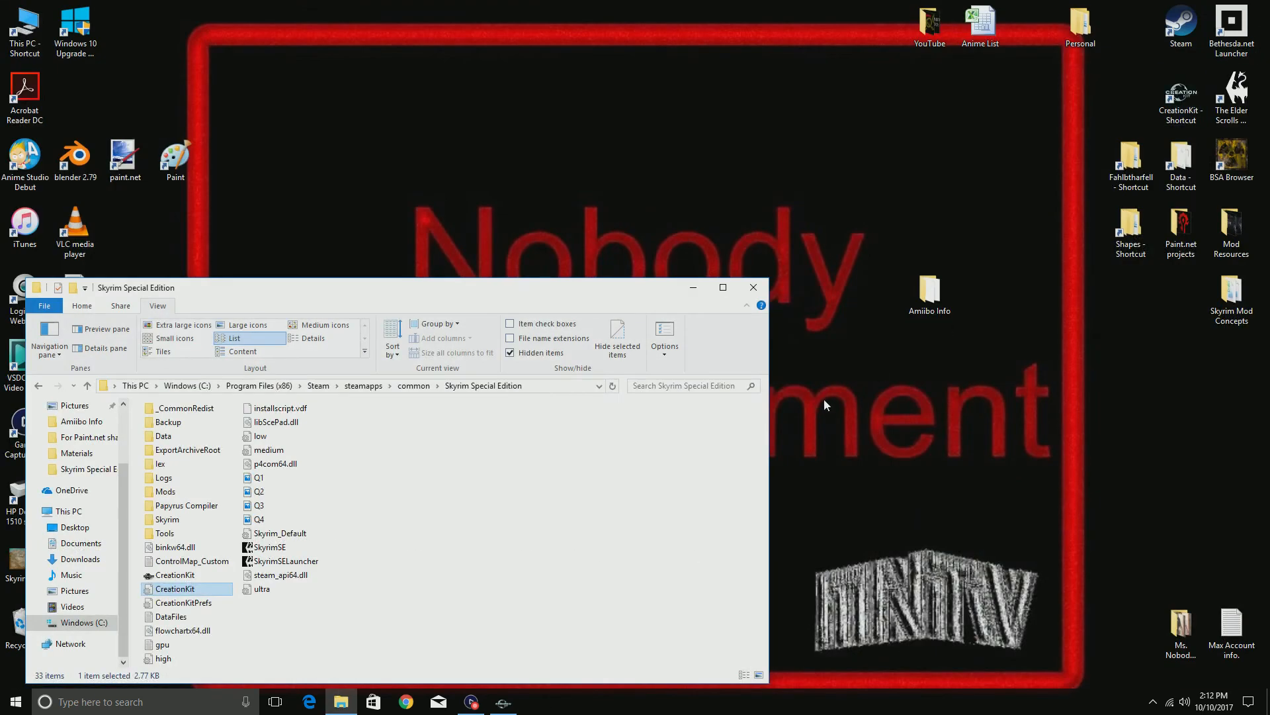
{"action": "mouse_move", "coordinate": [753, 287]}
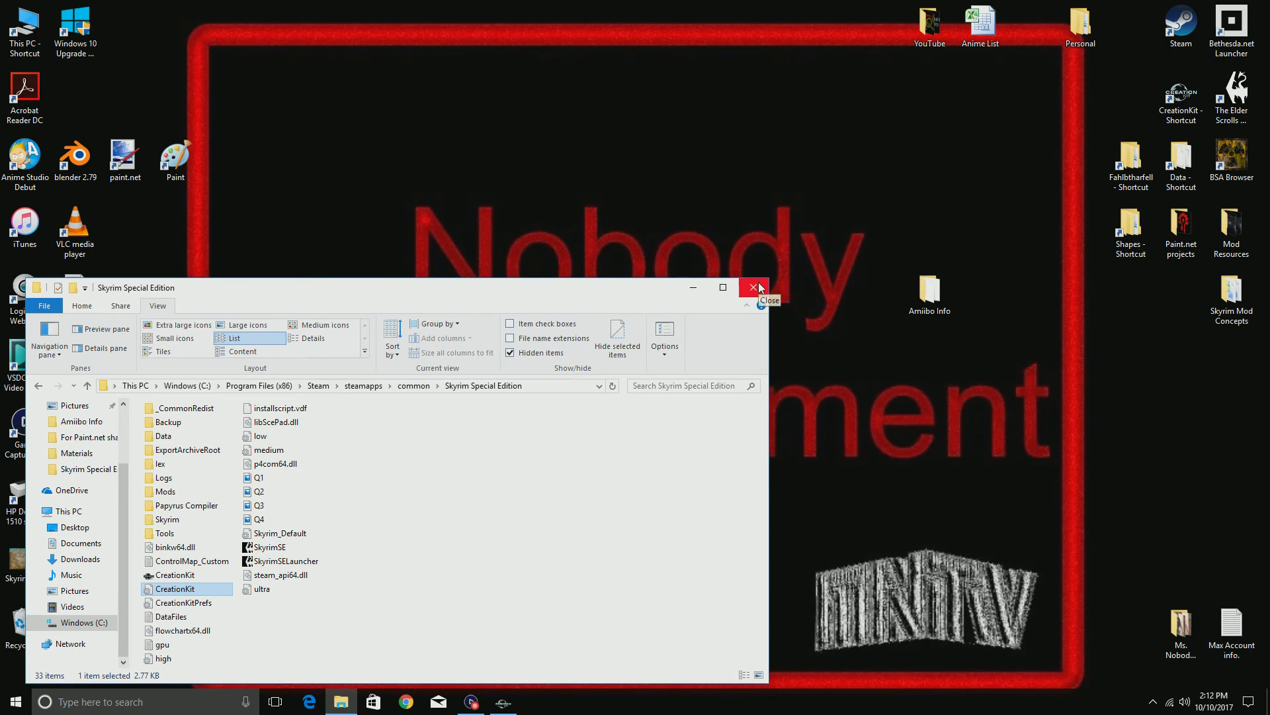
- Close the Skyrim Special Edition folder window and switch back to Creation Kit
{"action": "left_click", "coordinate": [753, 288]}
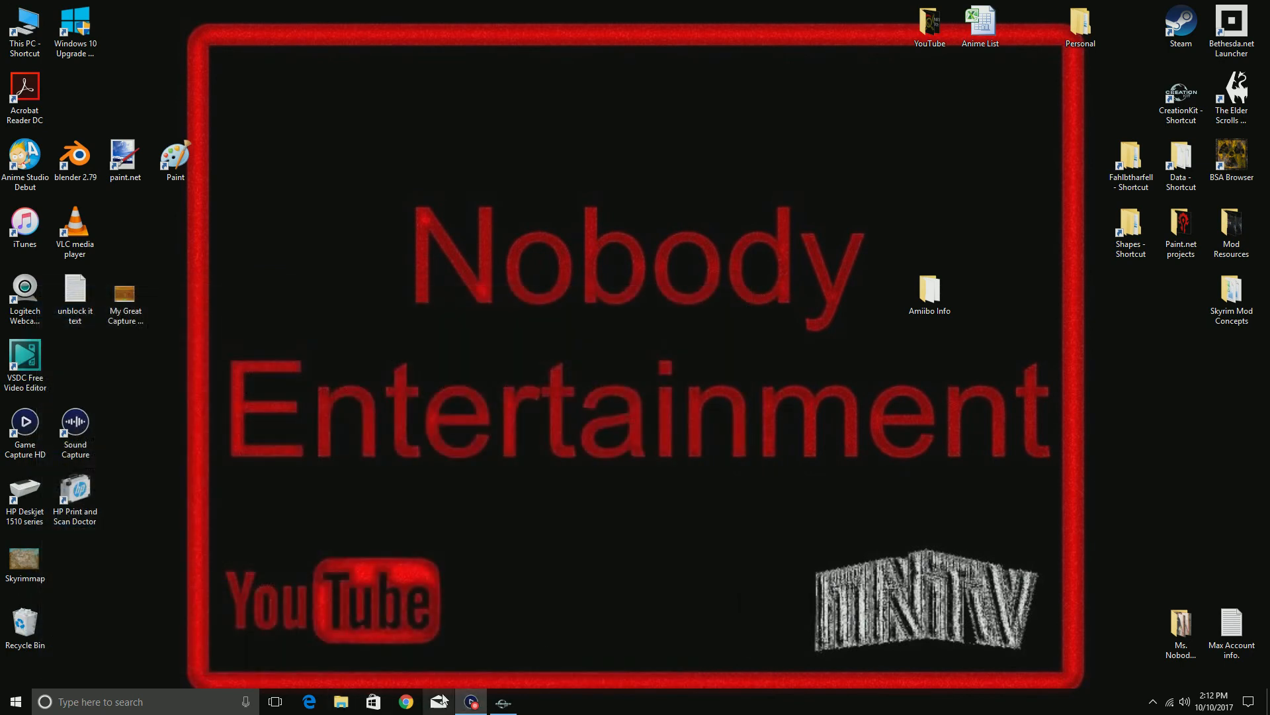
{"action": "left_click", "coordinate": [502, 701]}
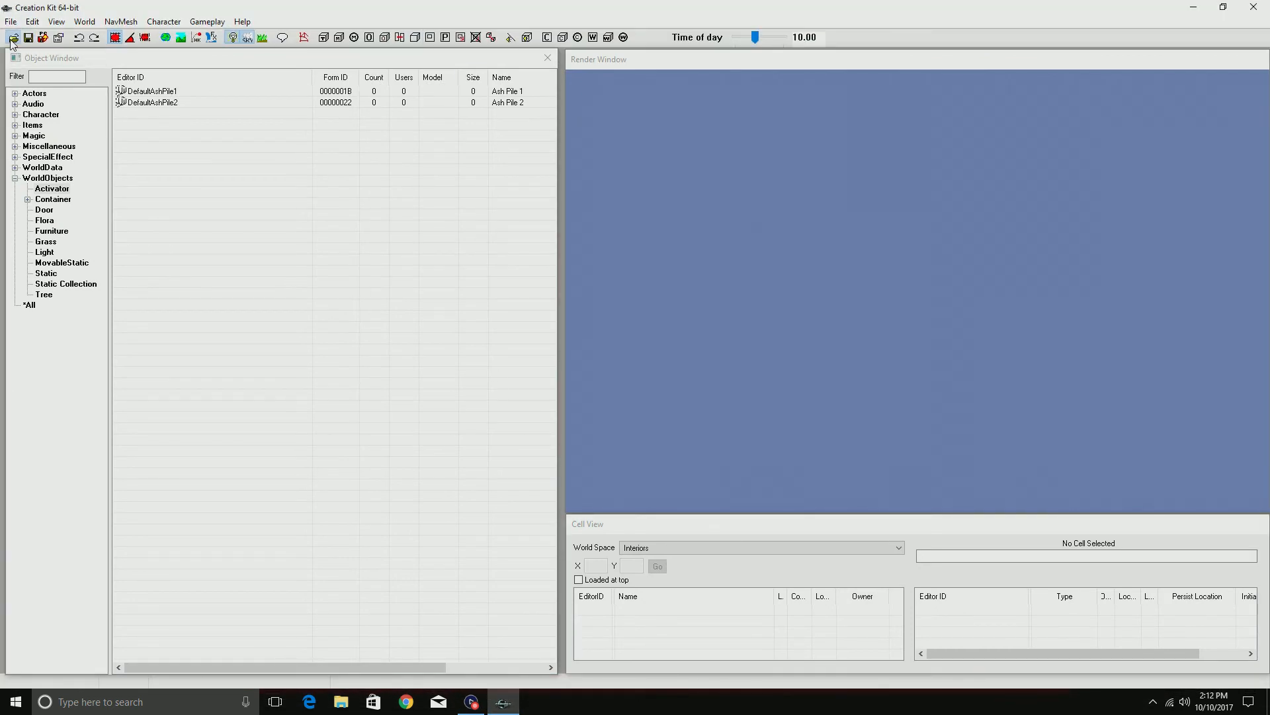
- Load the five masters with Halls of Knowledge.esp set as the active file
{"action": "left_click", "coordinate": [12, 37]}
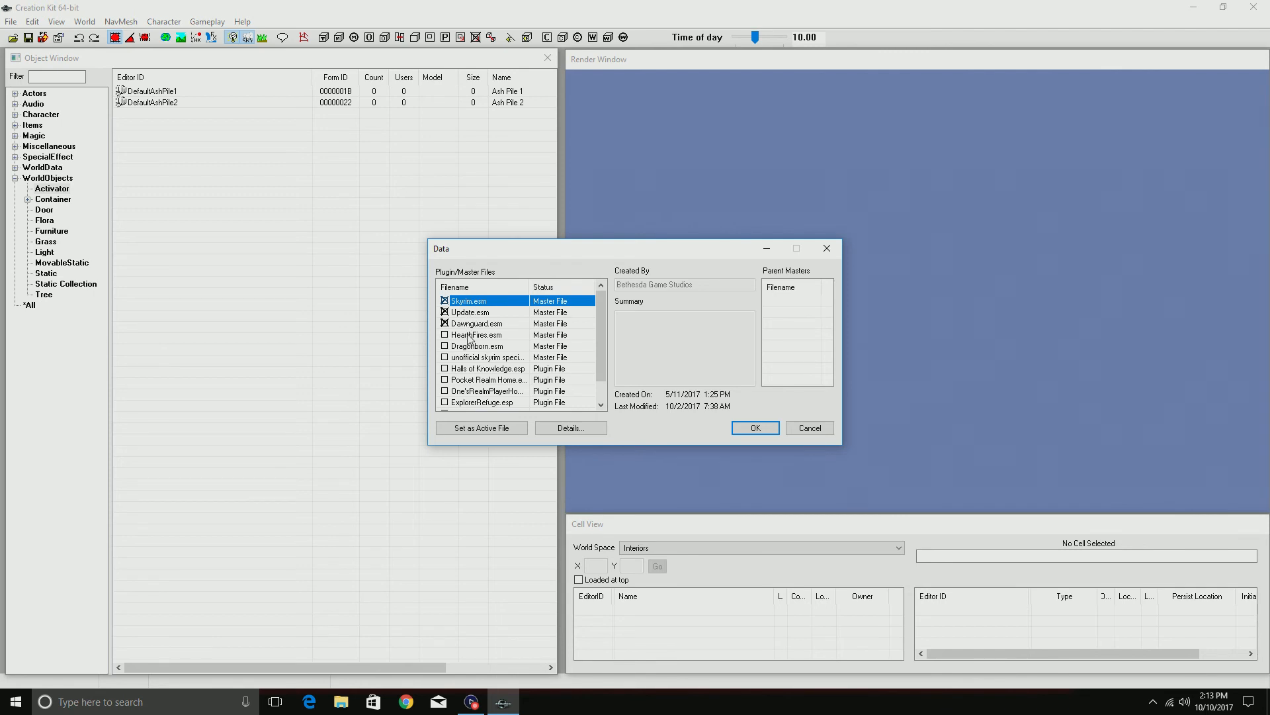
{"action": "left_click", "coordinate": [476, 346]}
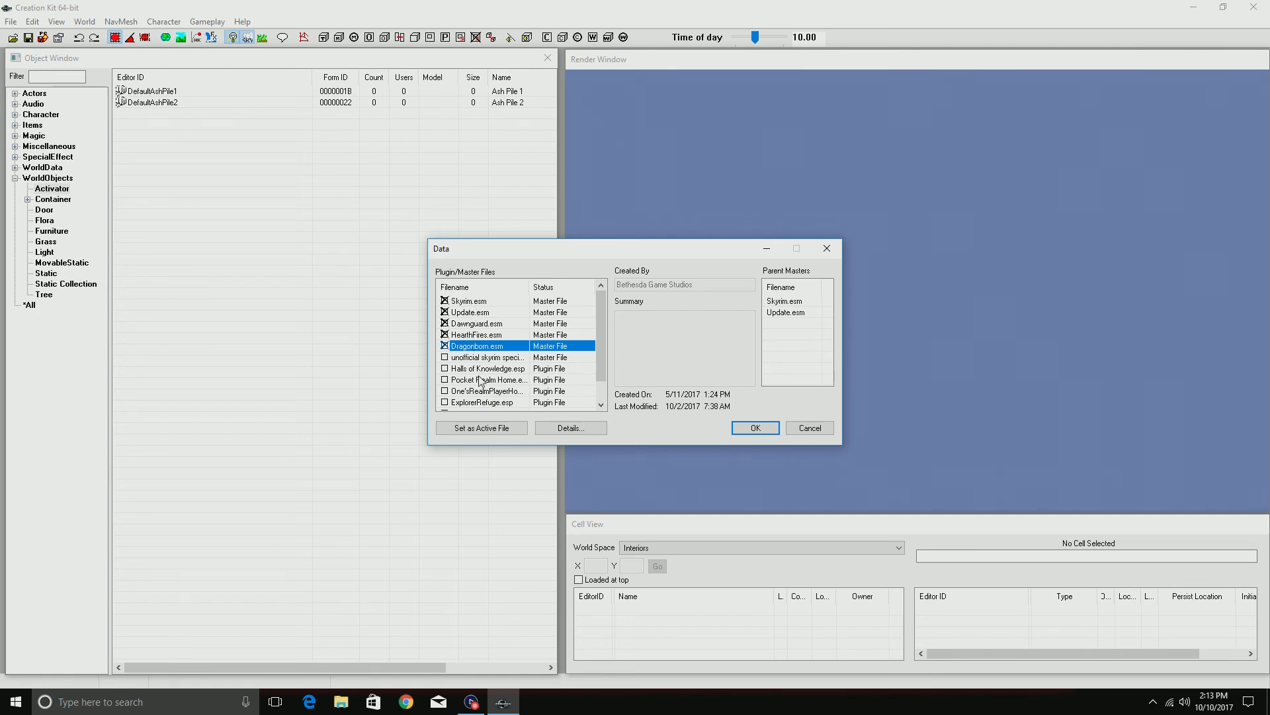
{"action": "scroll", "scroll_direction": "down", "scroll_amount": 3}
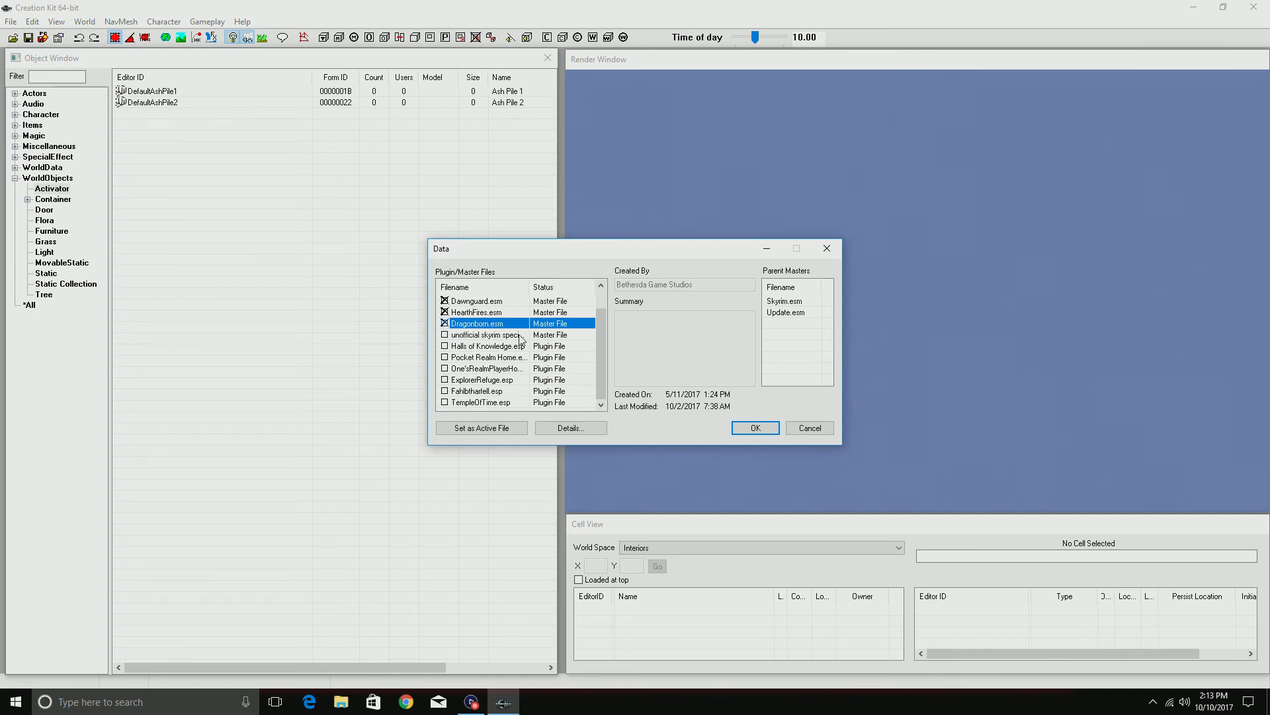
{"action": "mouse_move", "coordinate": [466, 355]}
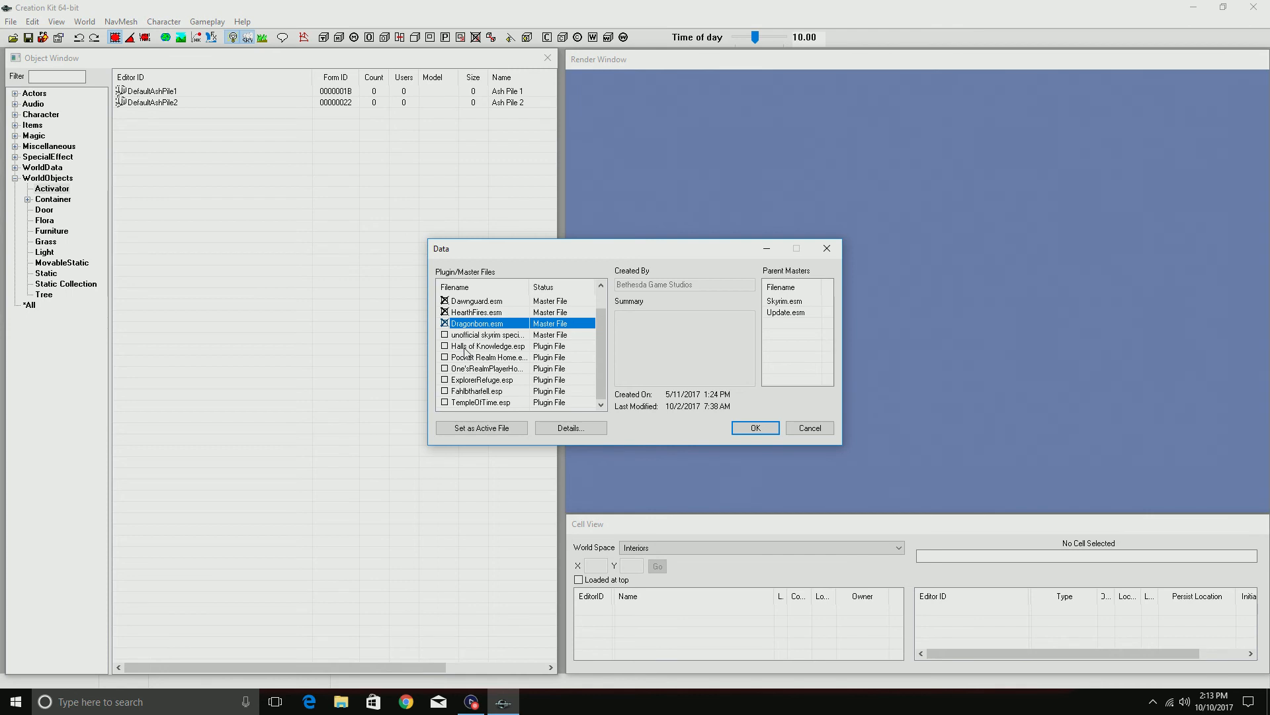
{"action": "left_click", "coordinate": [486, 346]}
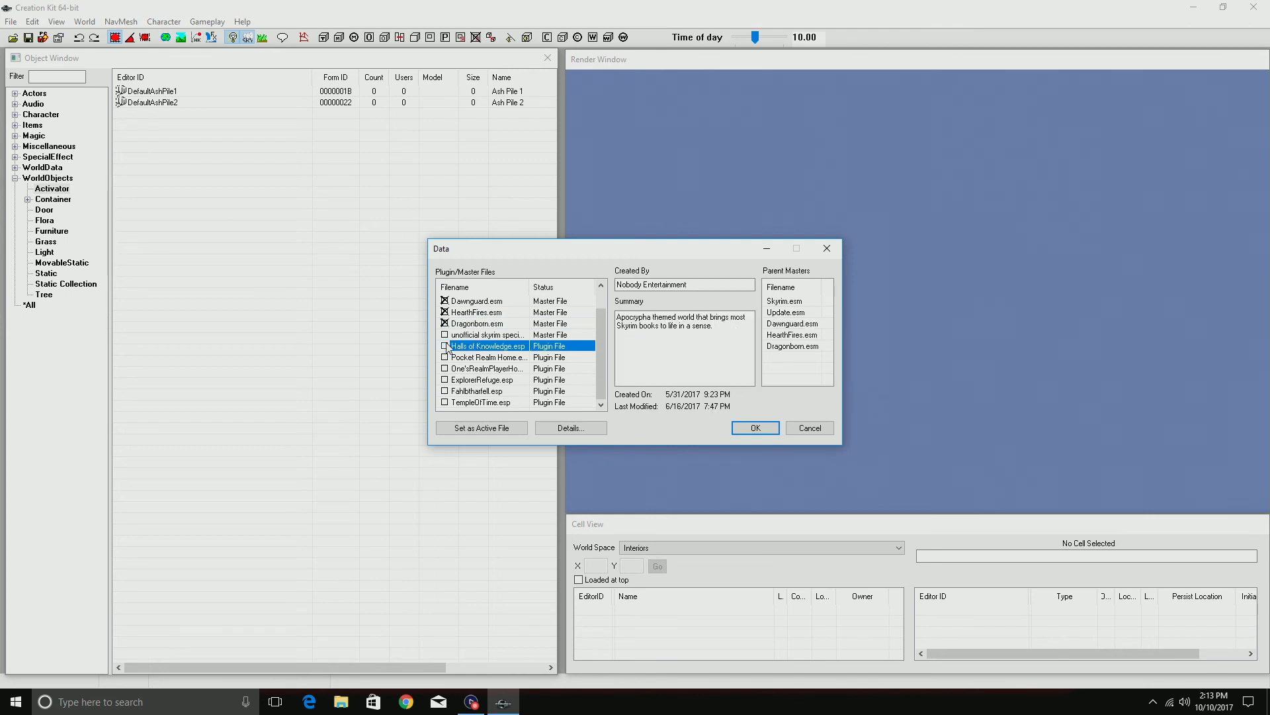
{"action": "left_click", "coordinate": [480, 428]}
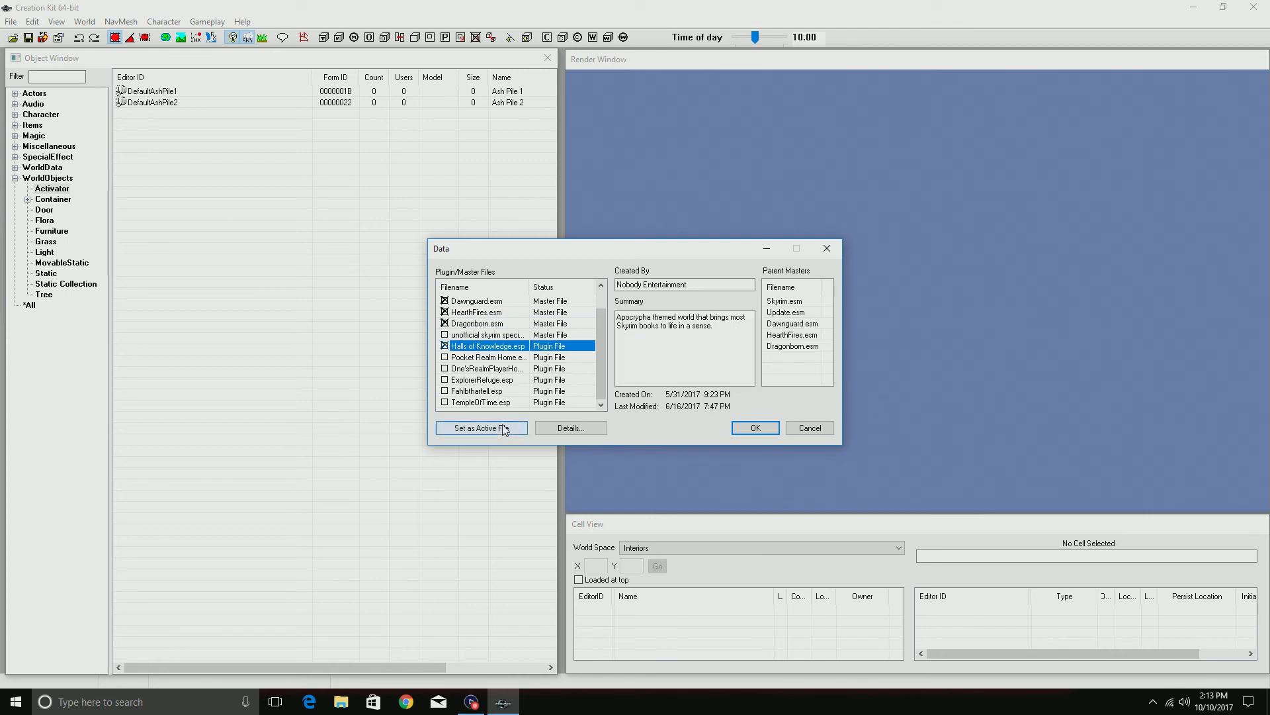
{"action": "left_click", "coordinate": [480, 428]}
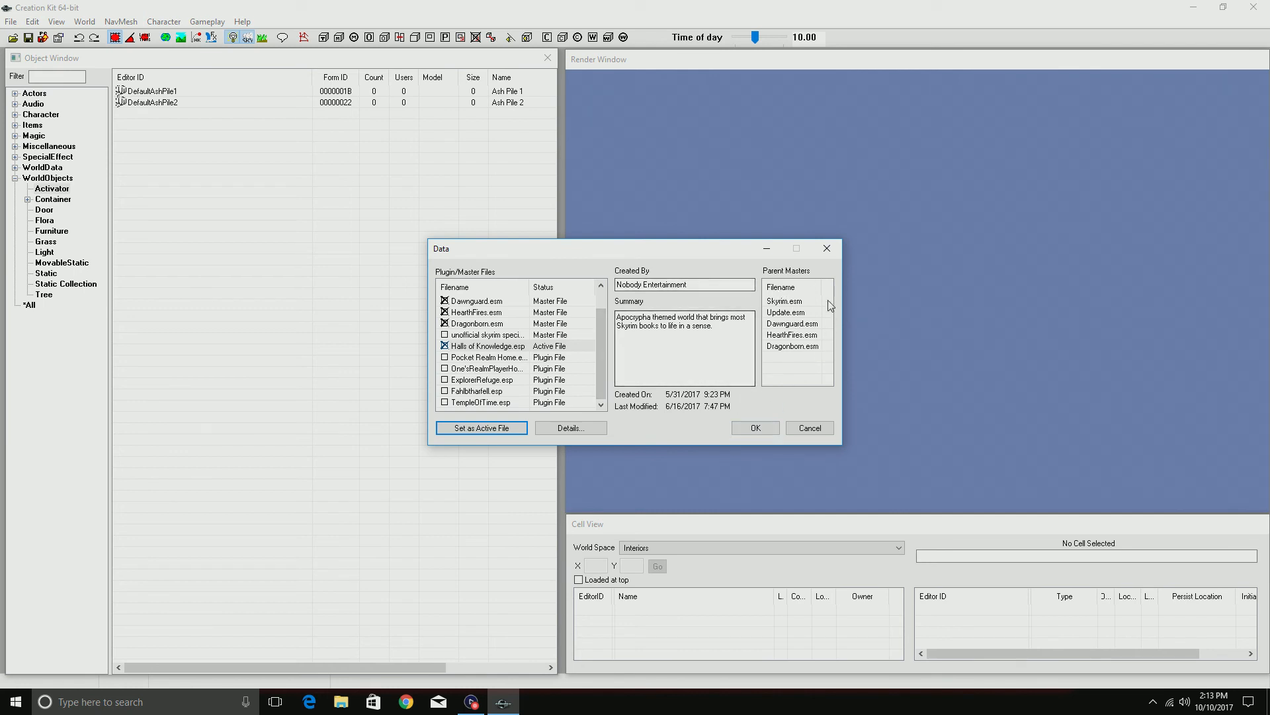
{"action": "left_click", "coordinate": [754, 427]}
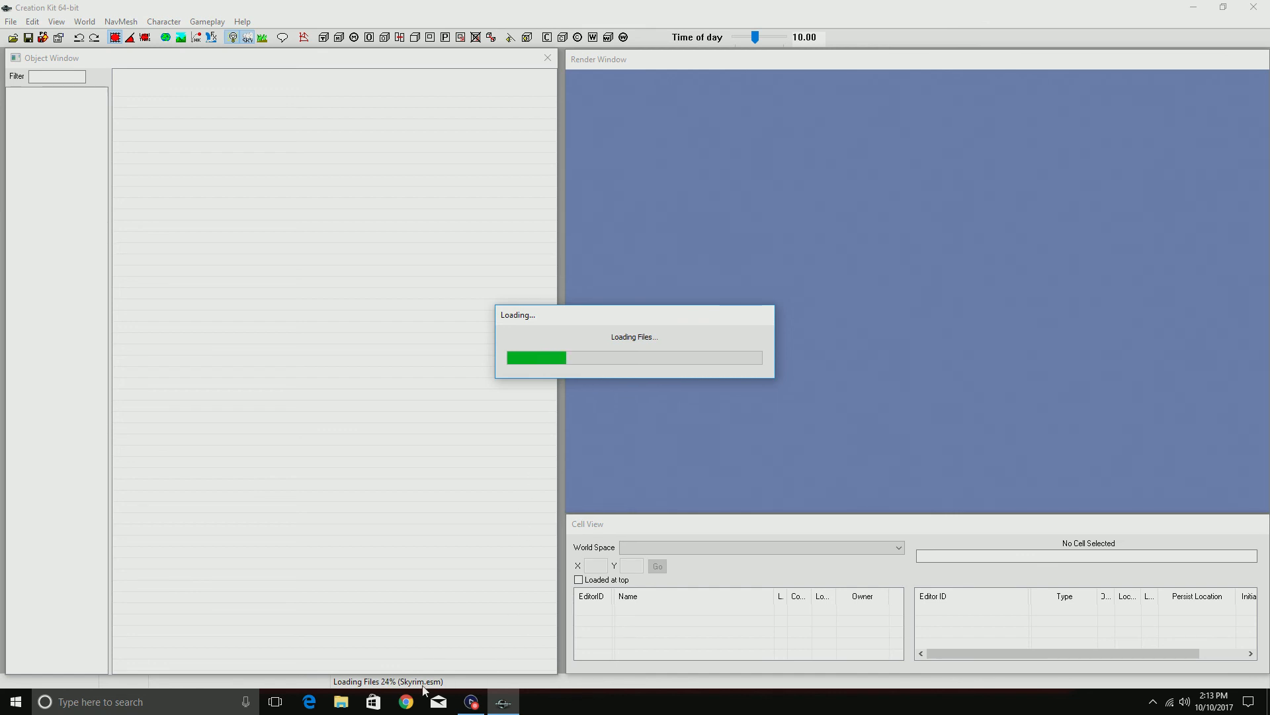
{"action": "mouse_move", "coordinate": [531, 628]}
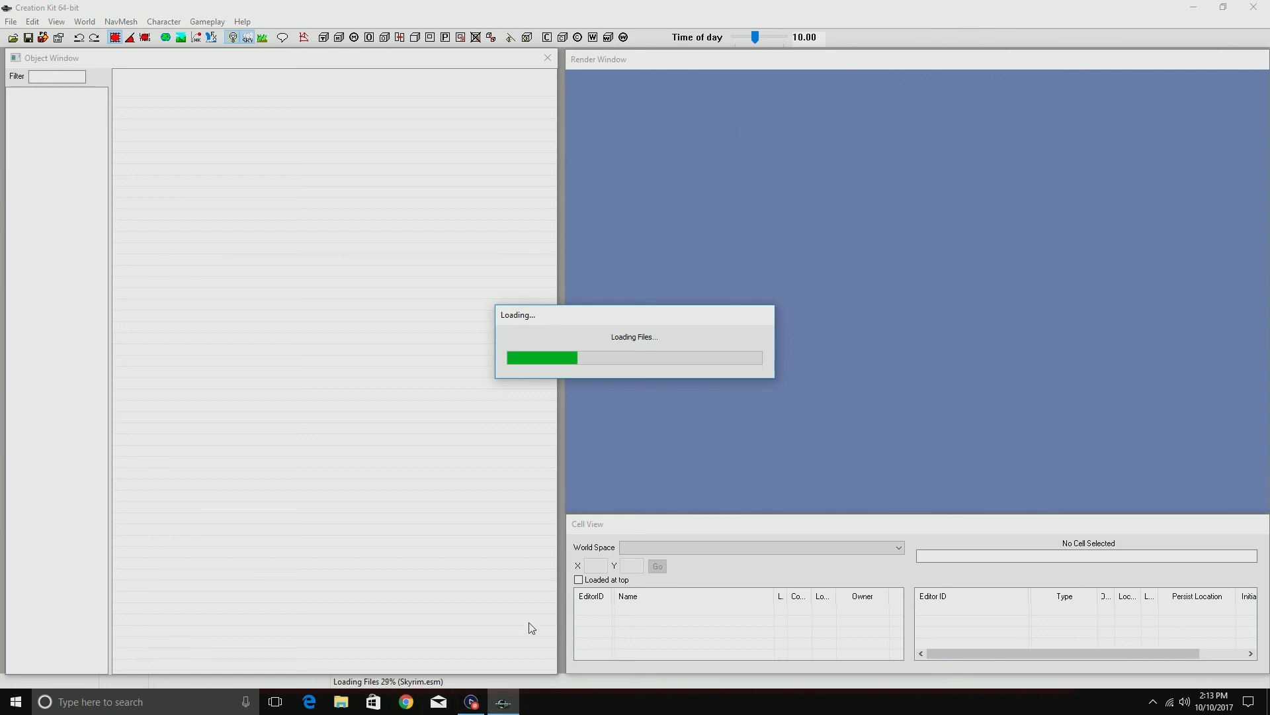
{"action": "mouse_move", "coordinate": [1213, 32]}
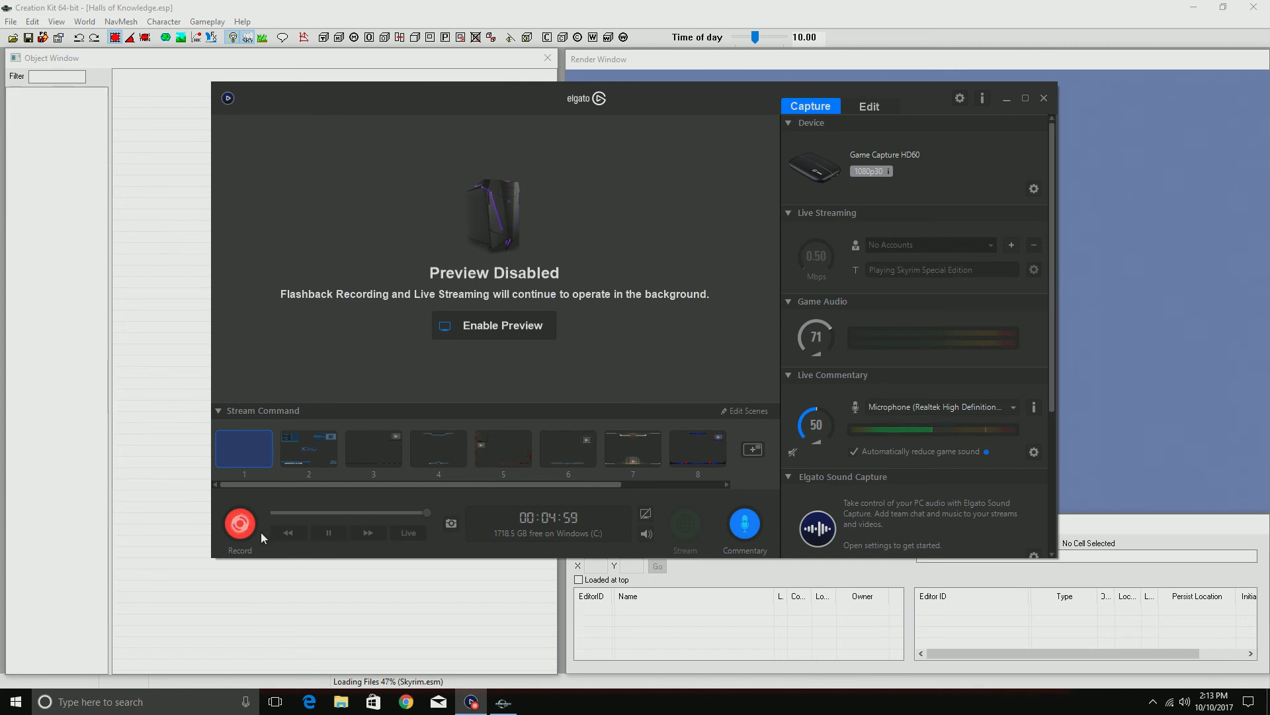
{"action": "mouse_move", "coordinate": [239, 523]}
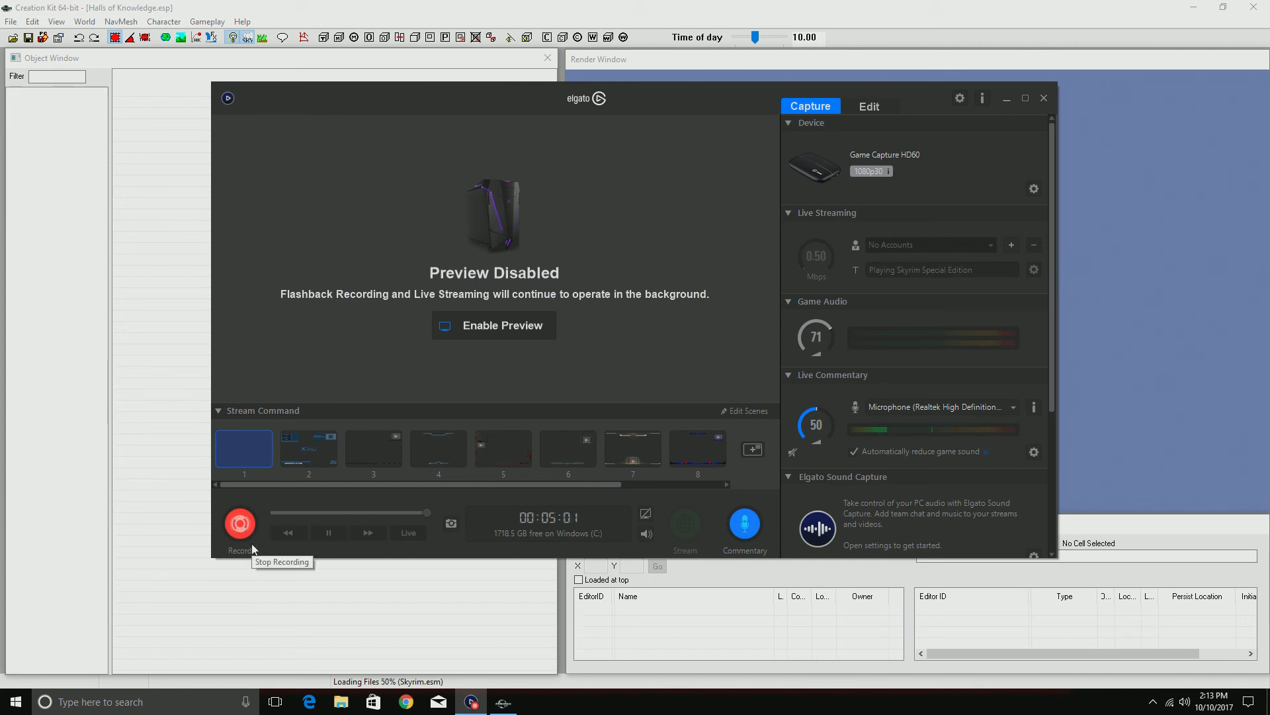